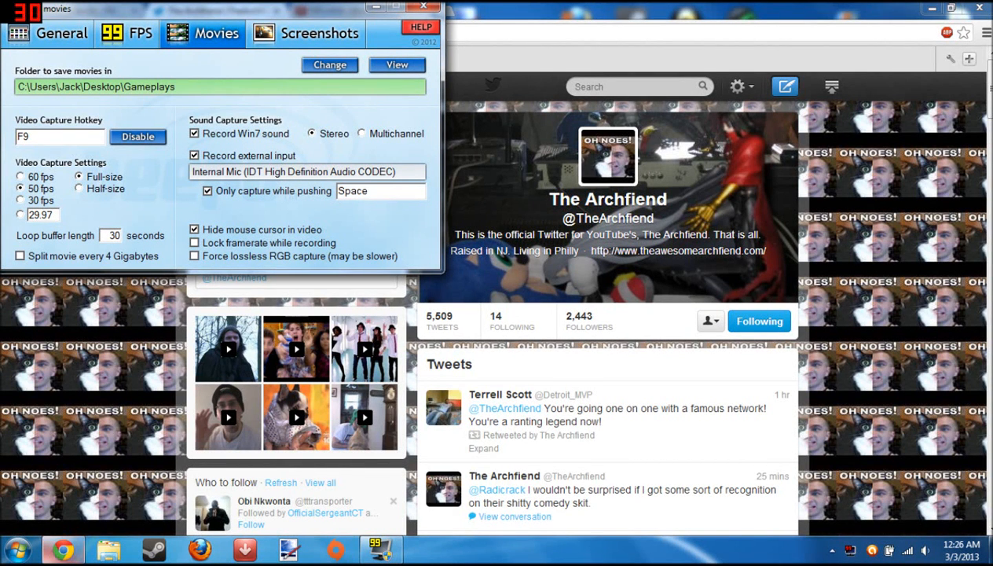
Scroll The Archfiend's tweets and bring up Nick Studio 10's profile summary
click(423, 7)
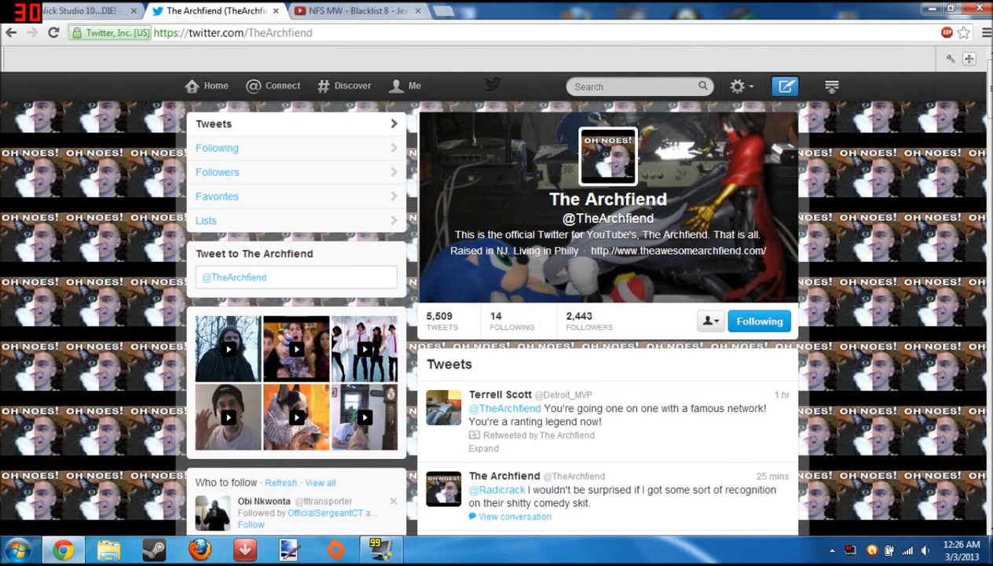
scroll(down, 3)
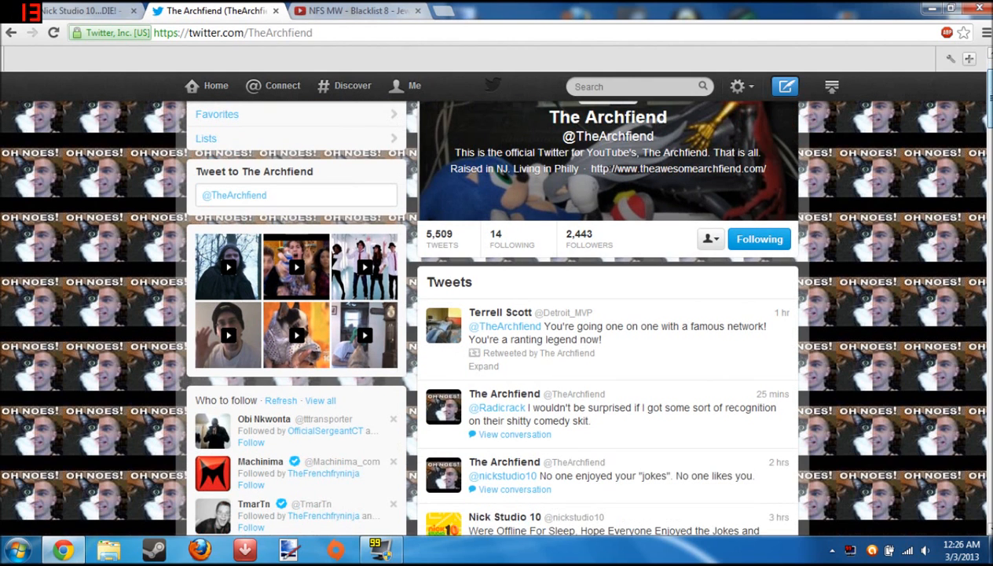
scroll(down, 3)
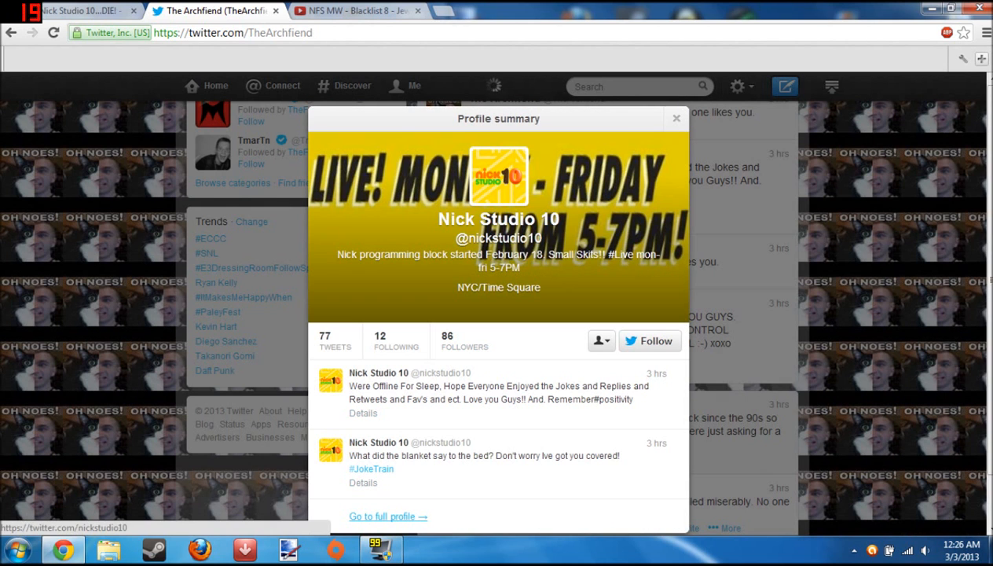
Open Nick Studio 10's full profile and begin scrolling its timeline
click(388, 517)
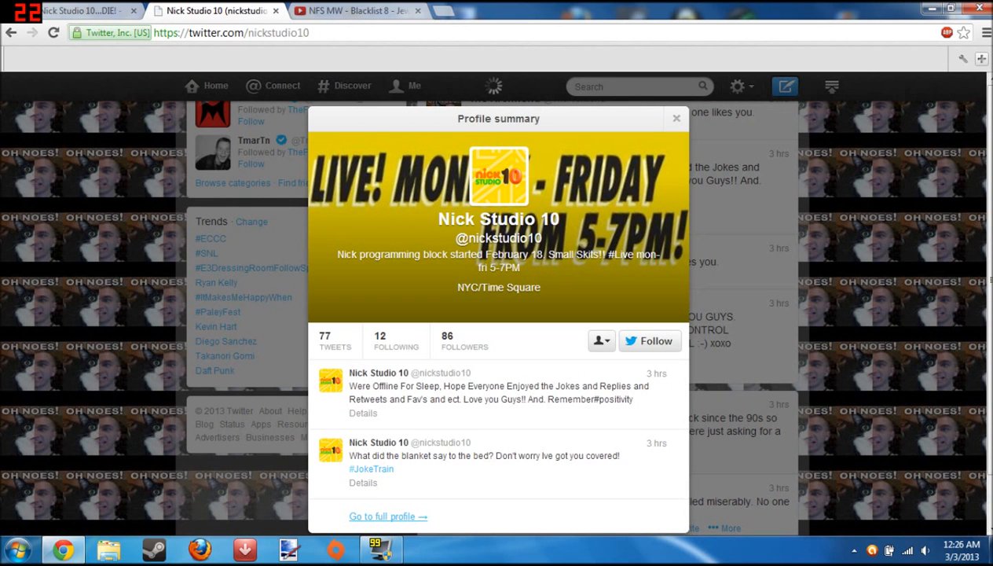
click(675, 118)
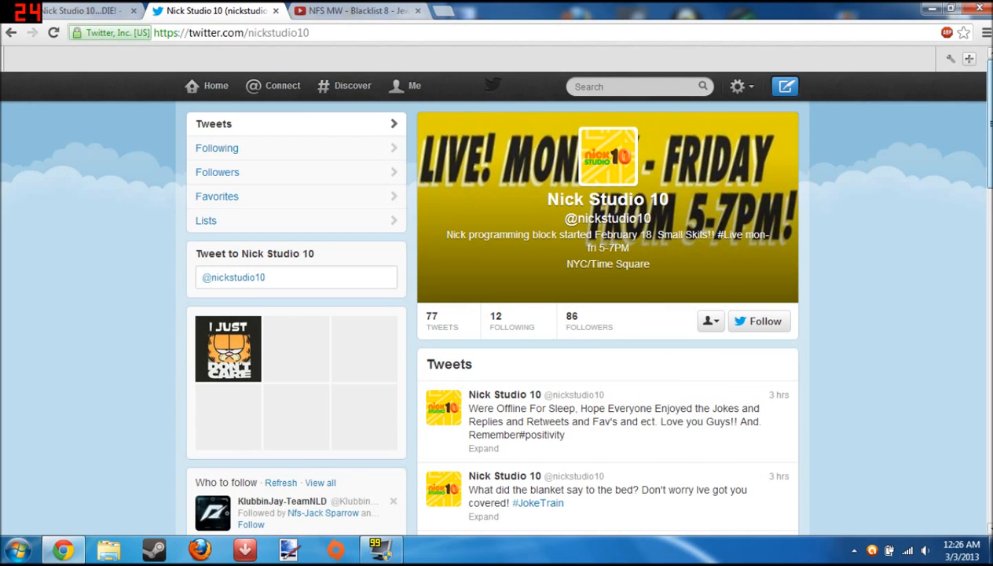
scroll(down, 3)
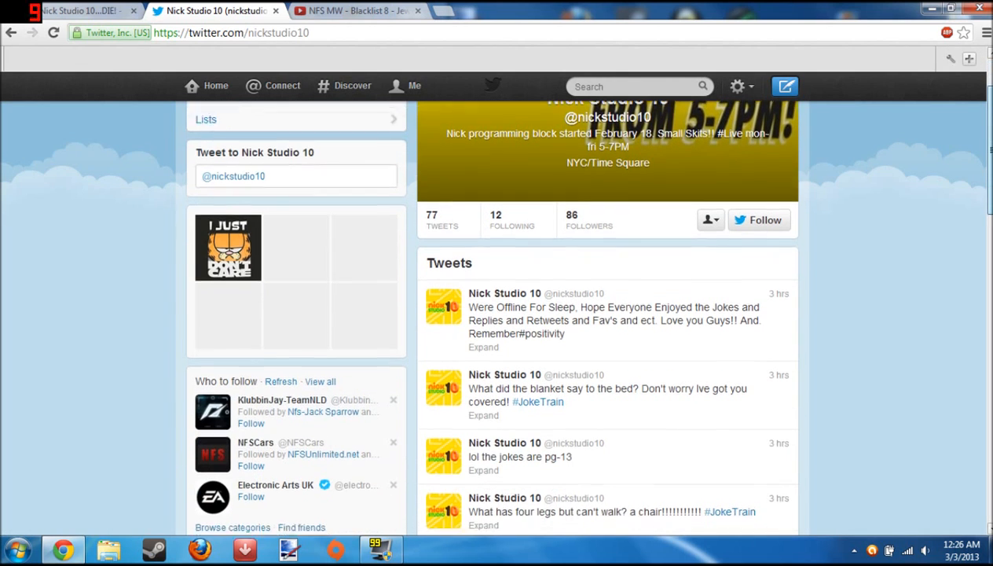
scroll(down, 3)
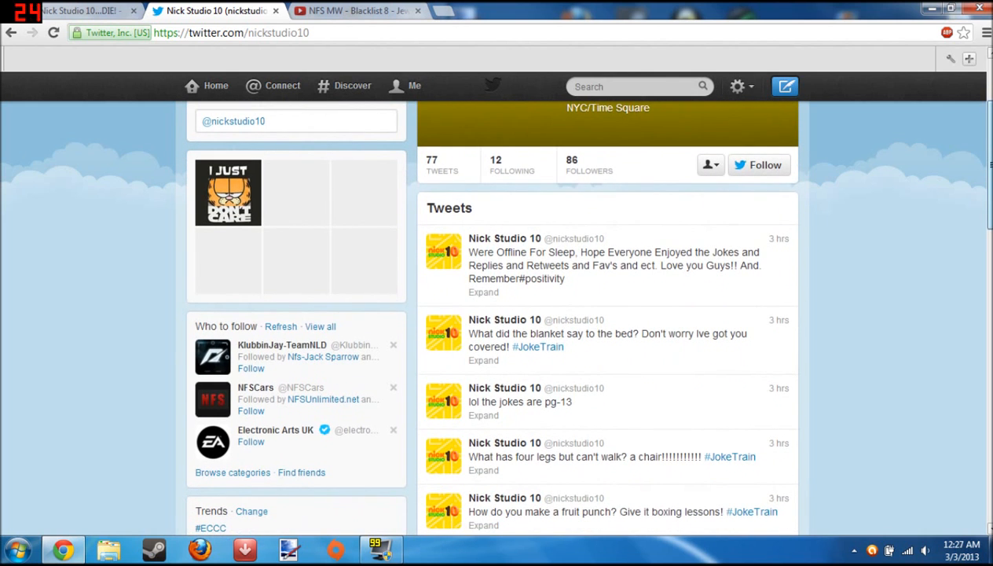
scroll(down, 3)
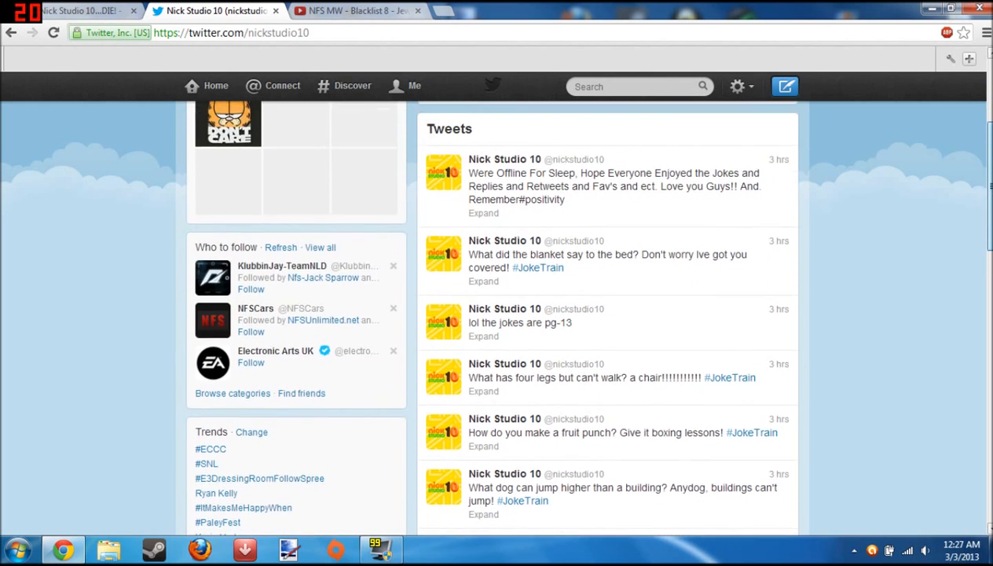
scroll(down, 3)
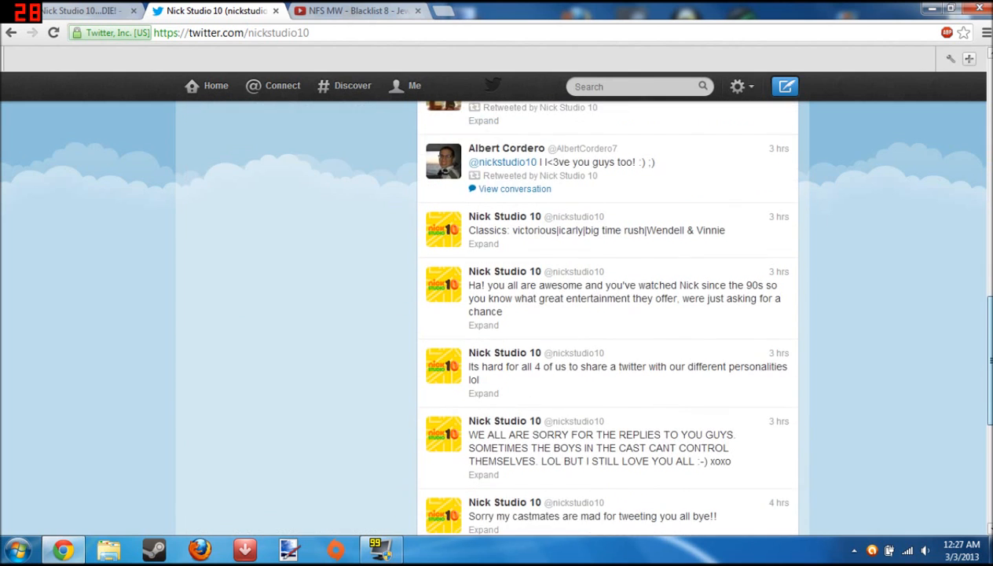
Scroll further down to the earlier tweets about the cast and a trashing video
scroll(down, 3)
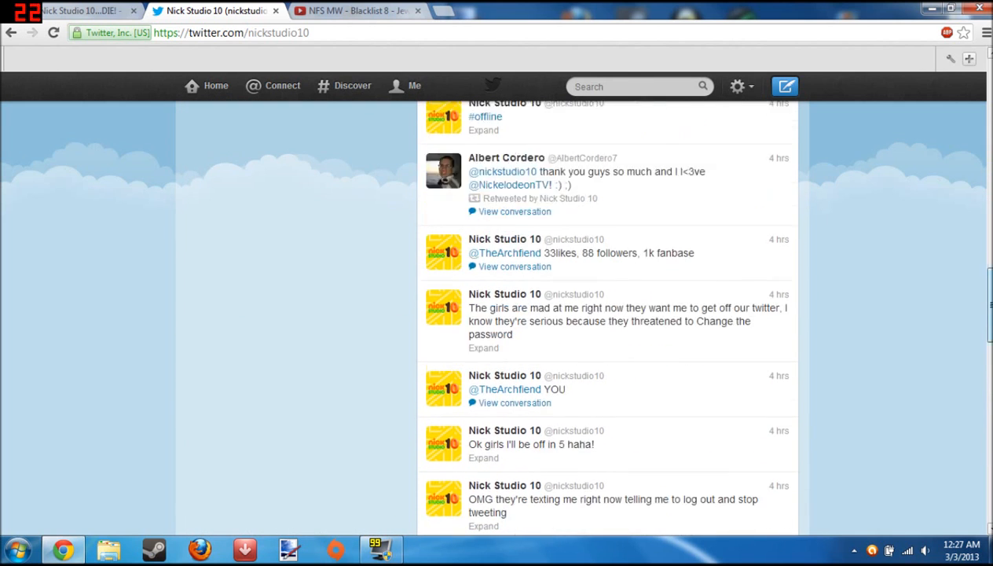
scroll(down, 3)
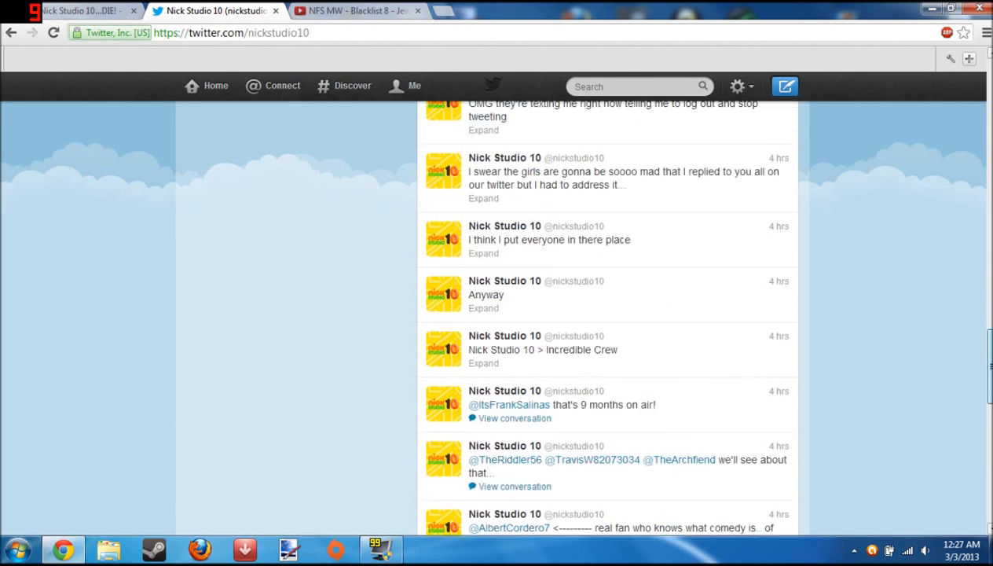
scroll(down, 3)
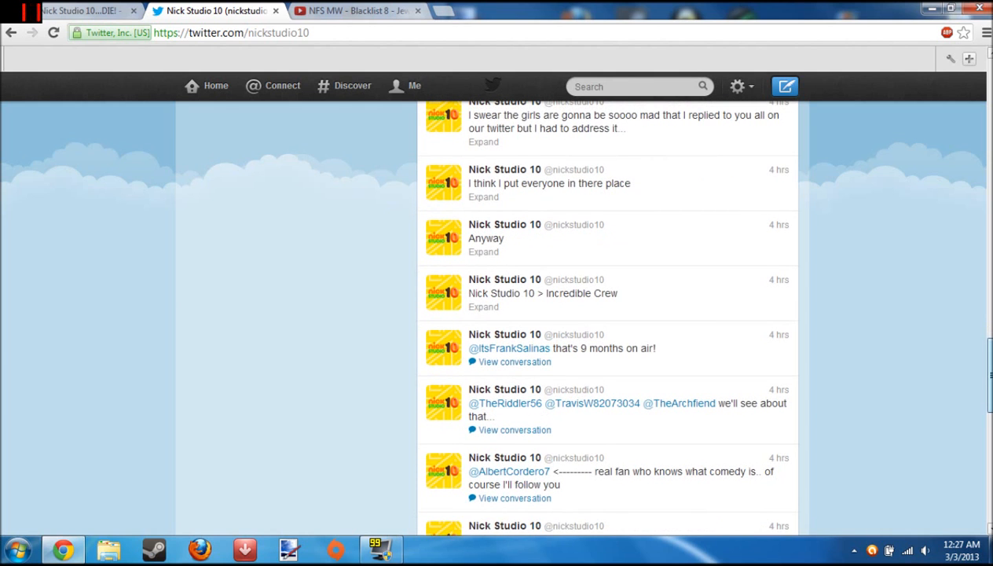
scroll(down, 3)
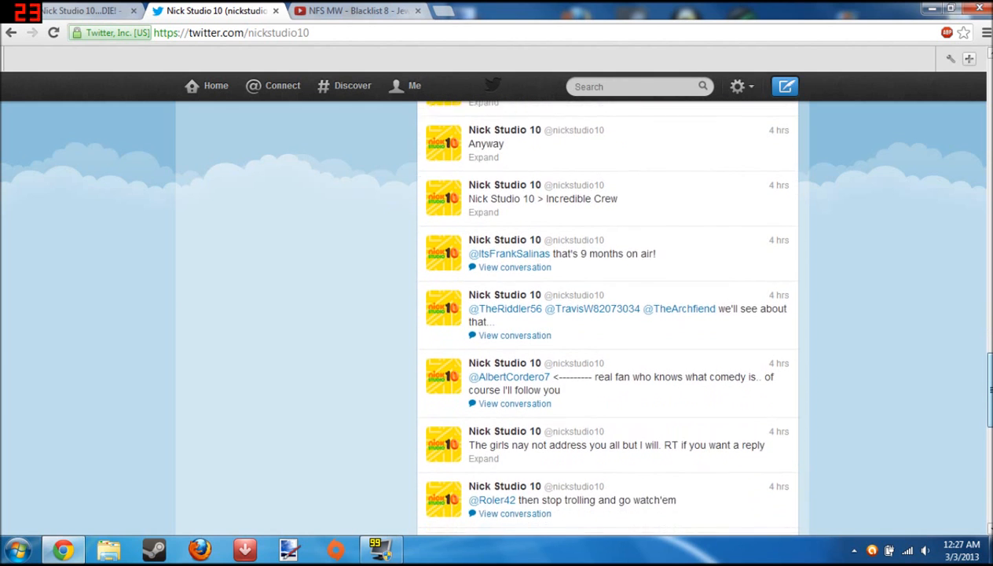
scroll(down, 3)
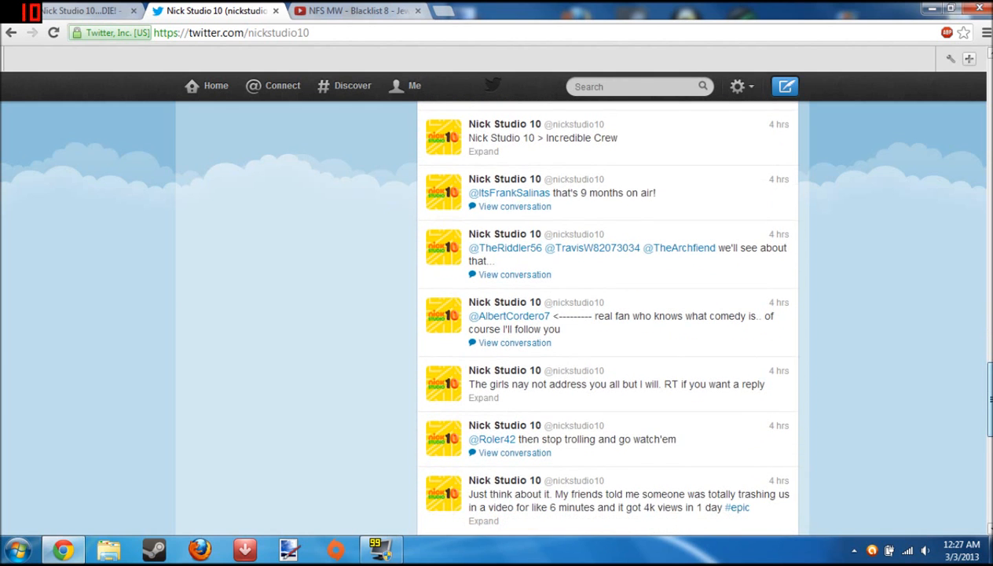
scroll(down, 3)
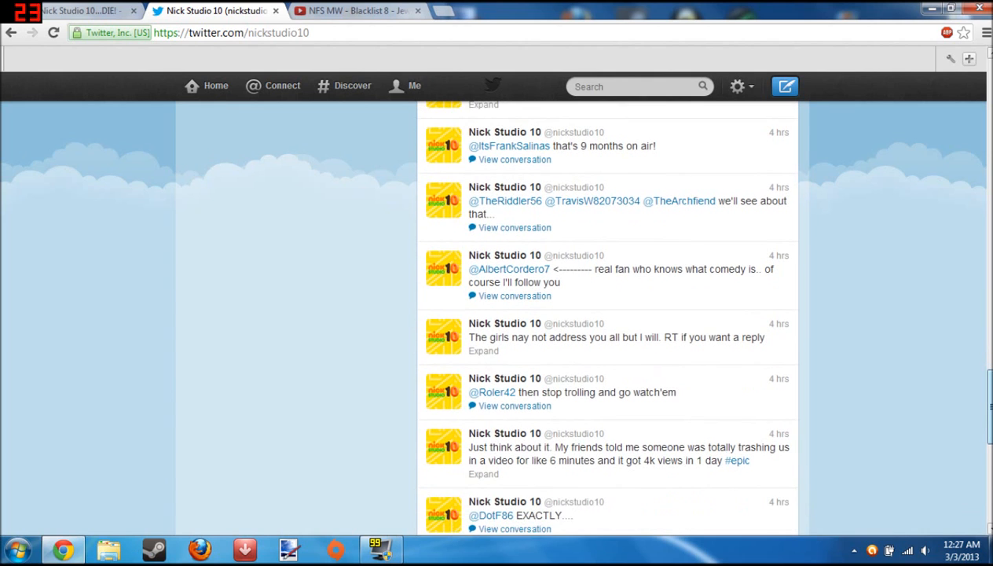
scroll(down, 3)
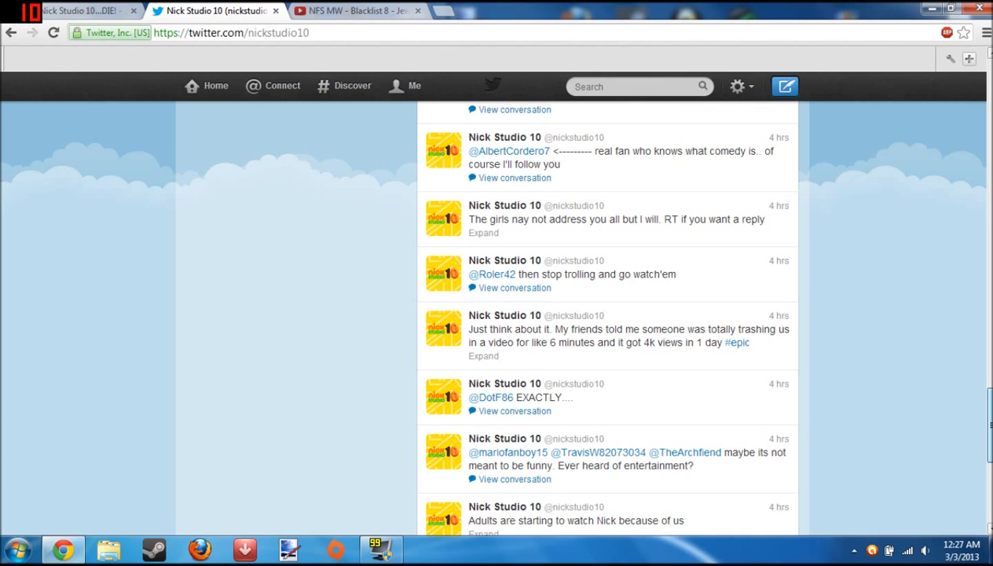
scroll(down, 3)
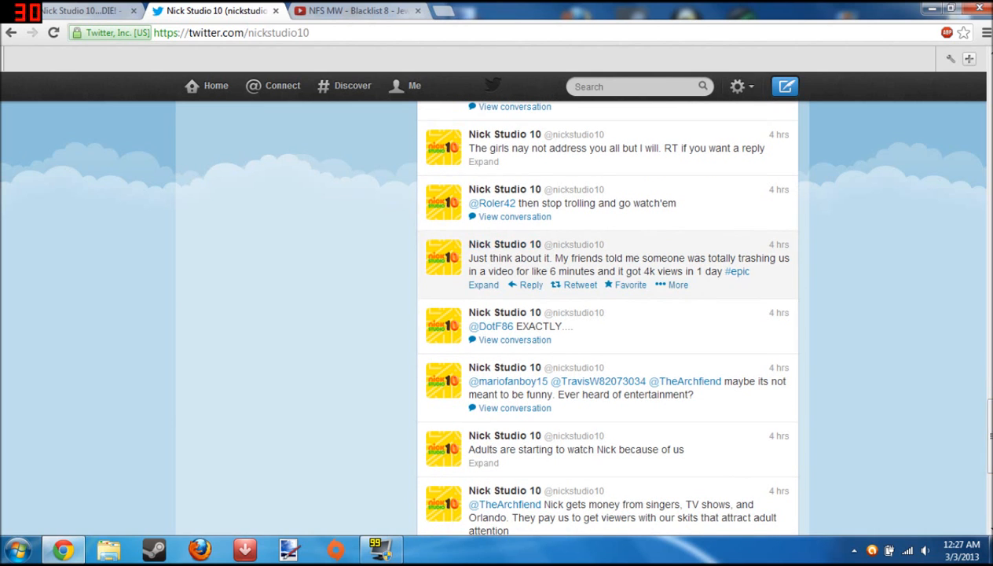
Reply 'You mean the archfiend? He's correct' to the 'Just think about it…' tweet
click(483, 284)
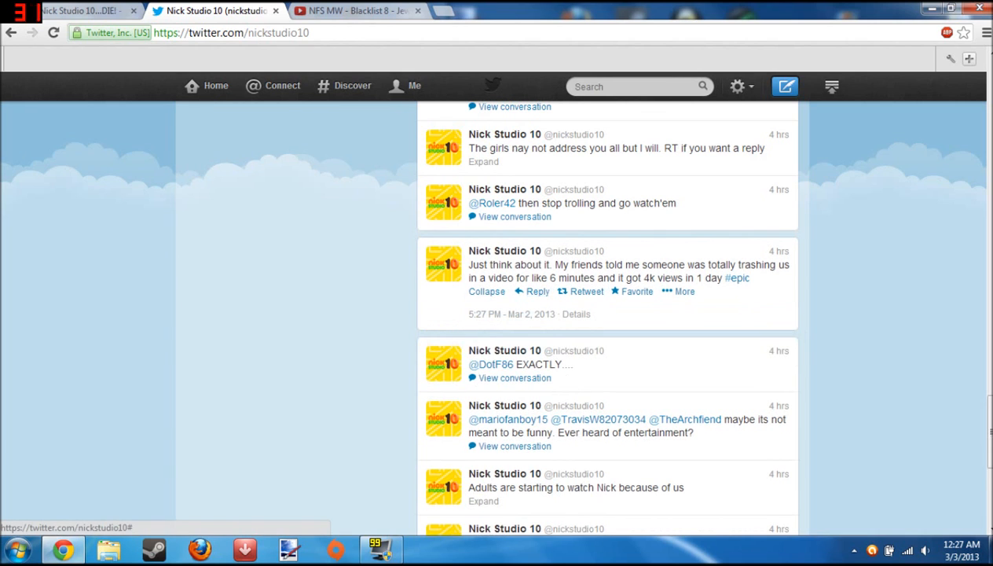
click(537, 292)
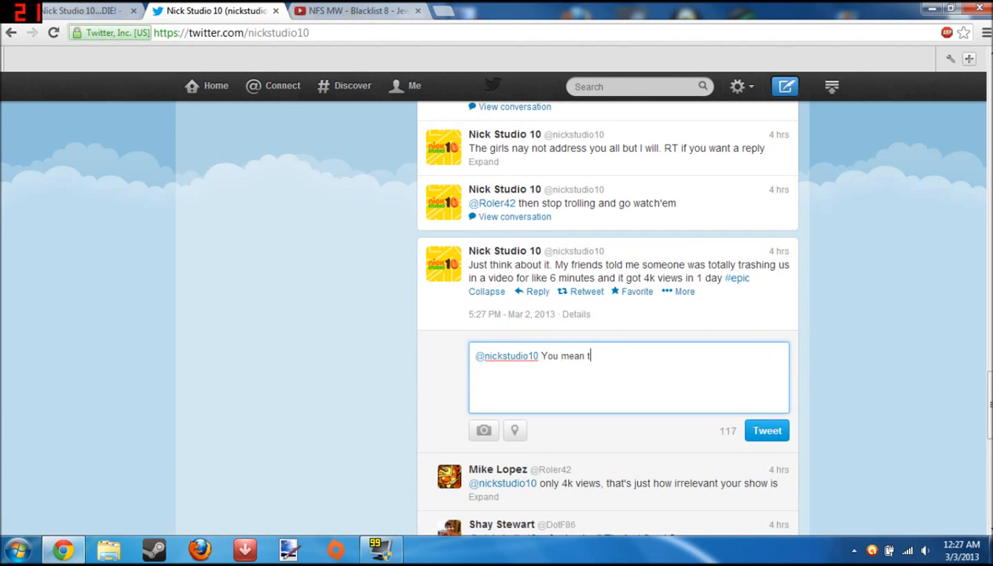
text(he archfiend? He's corre)
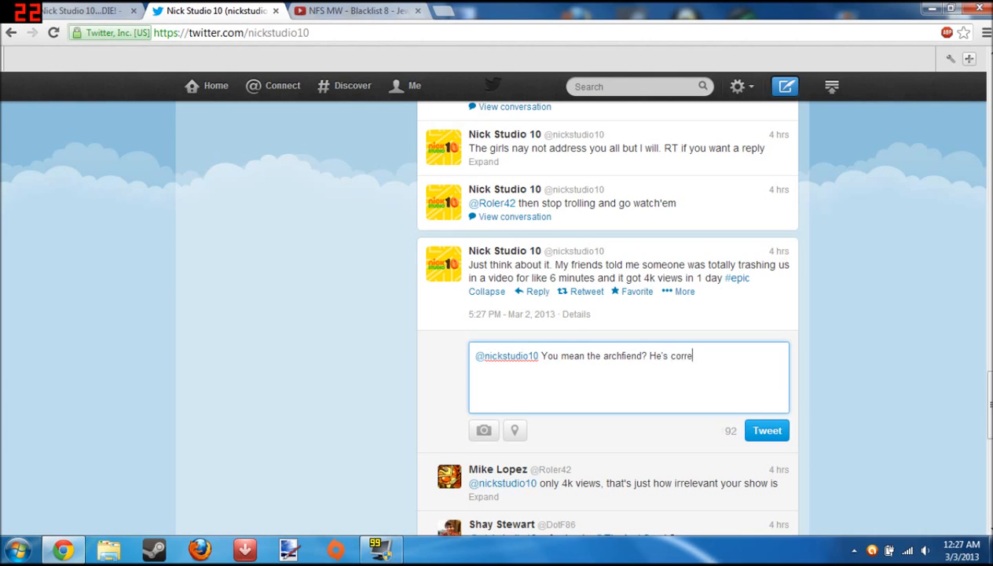
click(766, 430)
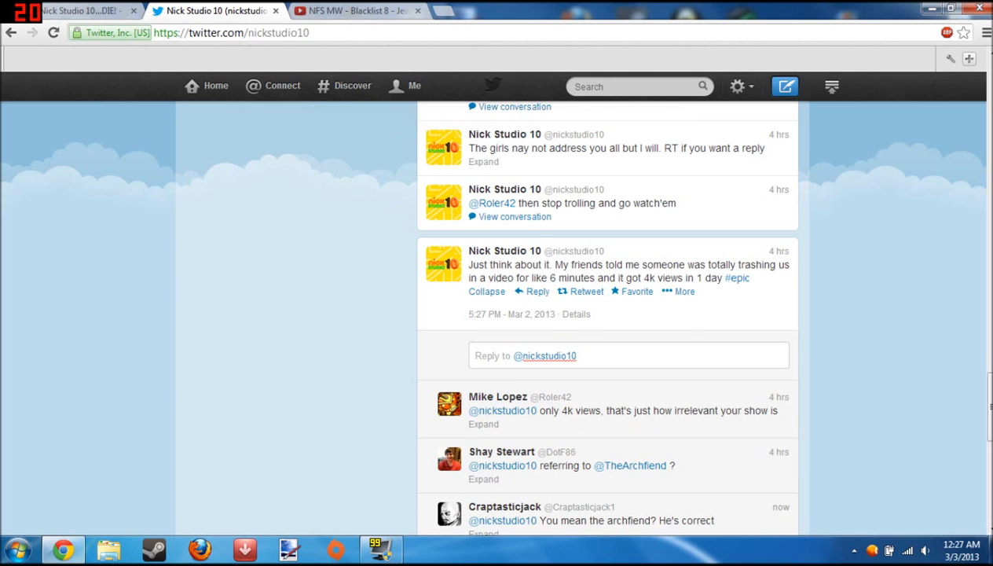
Read down through Nick Studio 10's conversation with The Archfiend
scroll(down, 3)
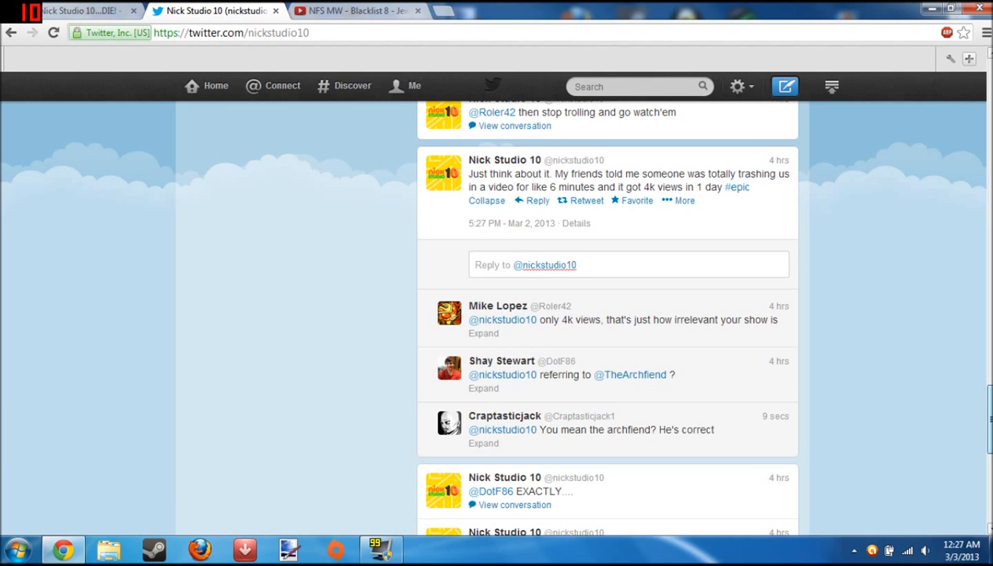
scroll(down, 3)
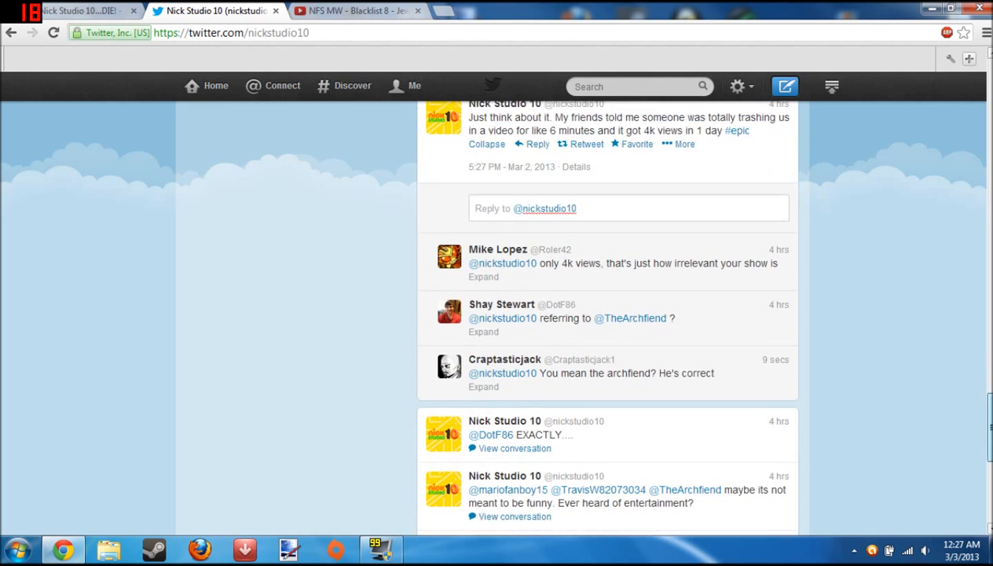
scroll(down, 3)
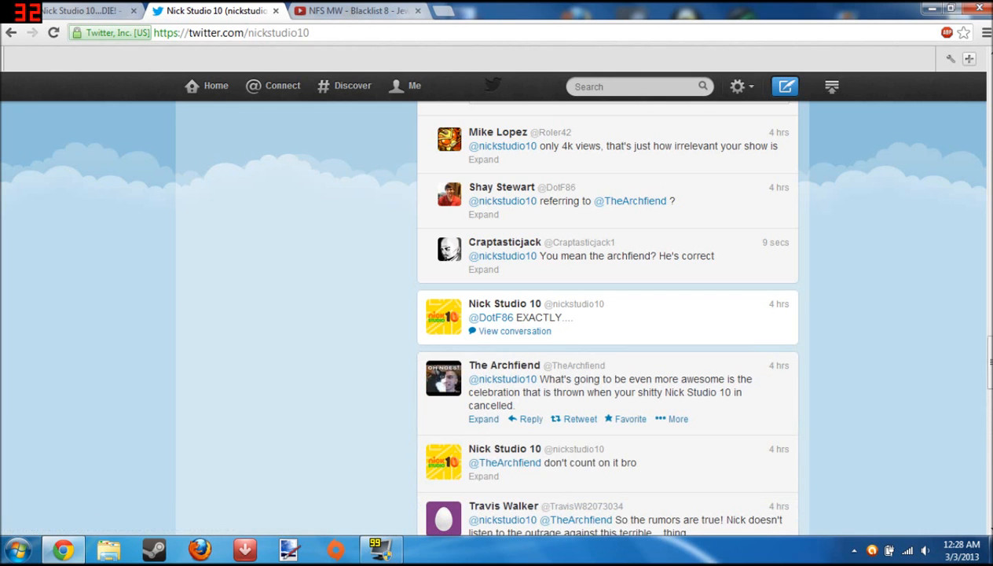
drag(589, 379, 654, 379)
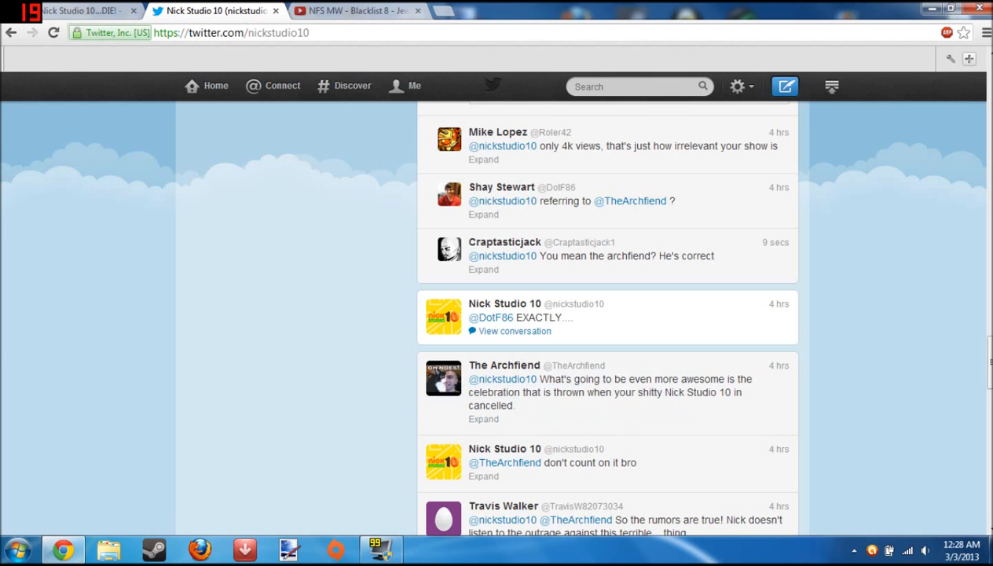
scroll(down, 3)
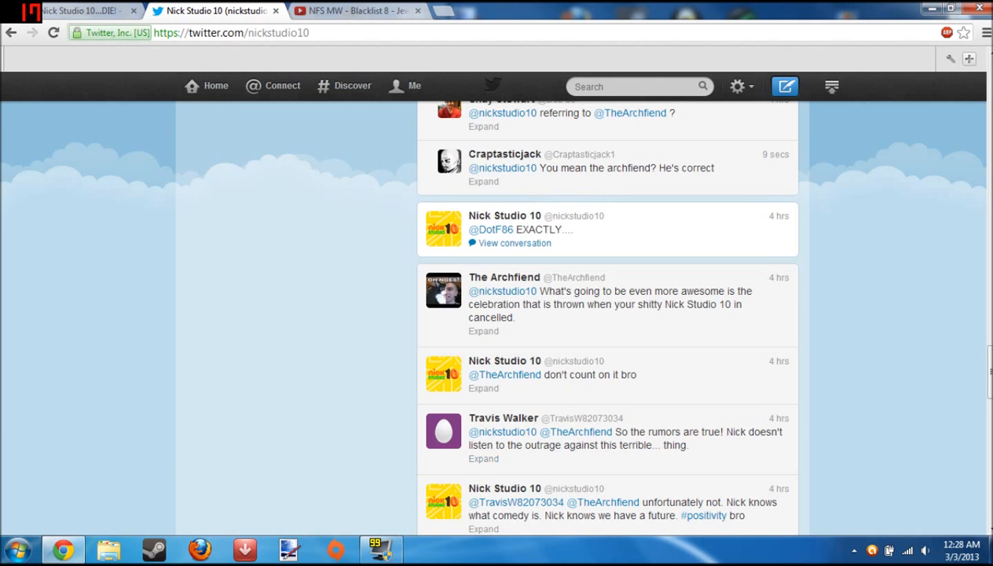
scroll(down, 3)
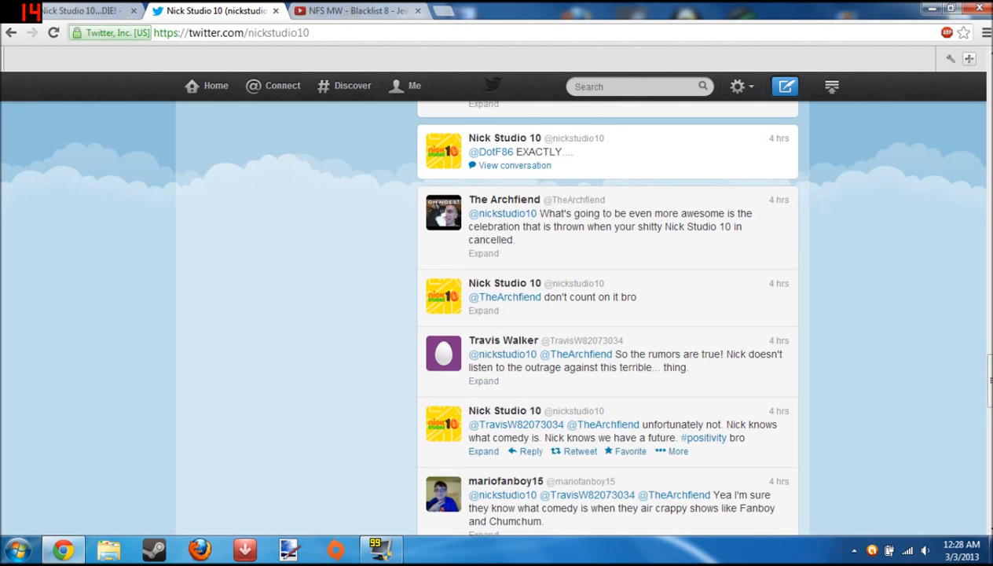
scroll(down, 3)
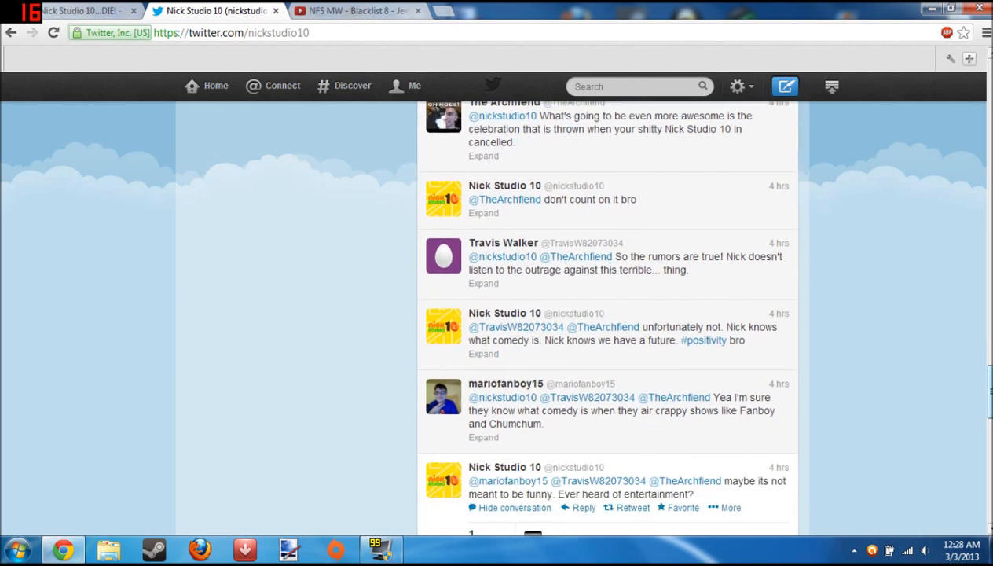
mouse_move(577, 270)
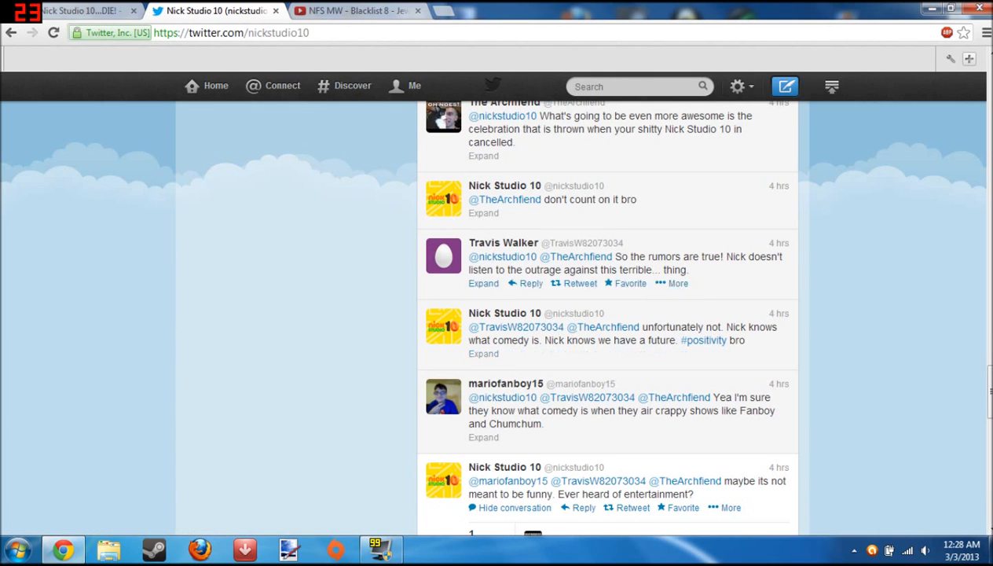
mouse_move(603, 327)
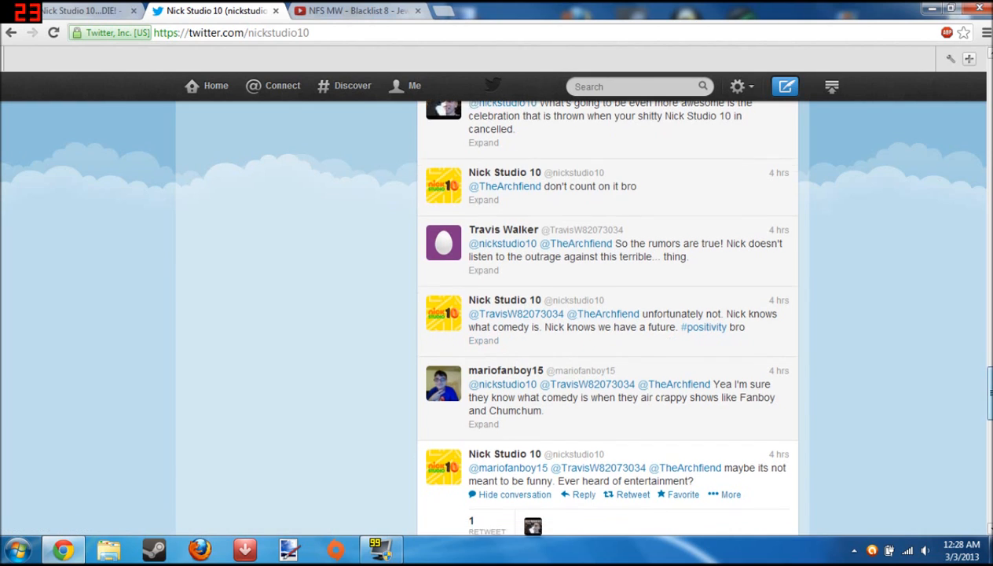
Highlight the '33likes, 88 followers, 1k fanbase' reply, then bring up the YouTube video tab
scroll(down, 3)
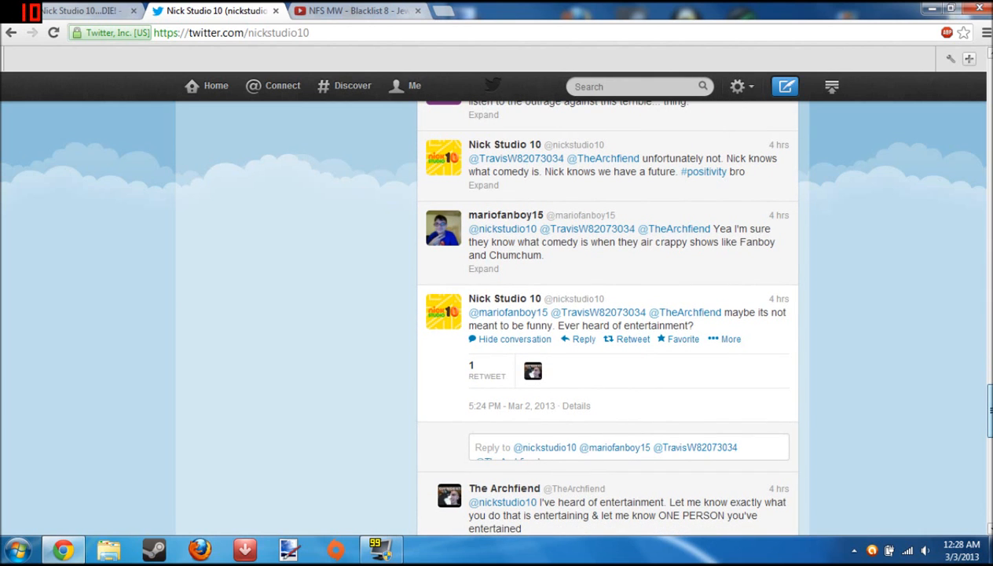
scroll(down, 3)
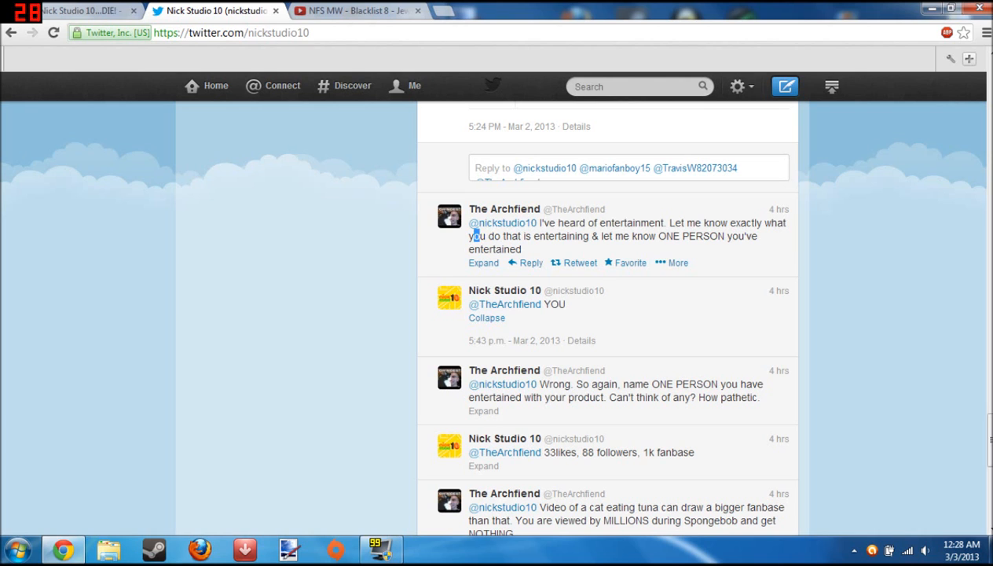
drag(475, 236, 522, 249)
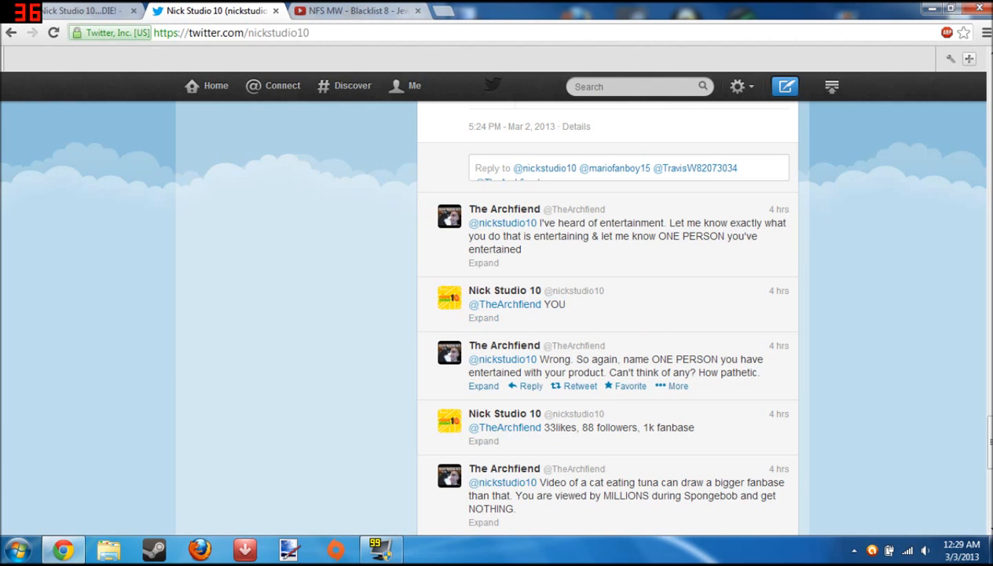
drag(554, 359, 712, 359)
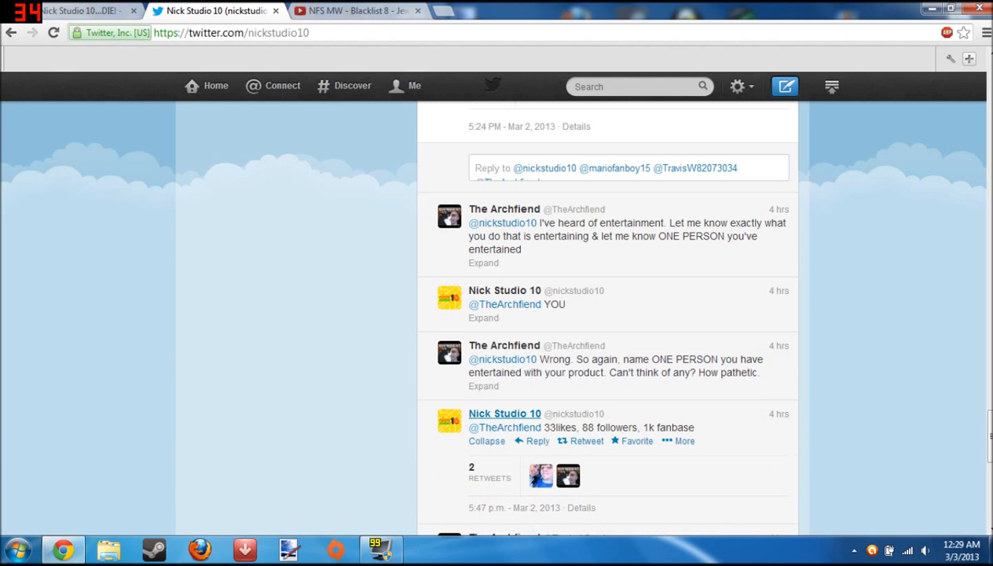
double_click(558, 427)
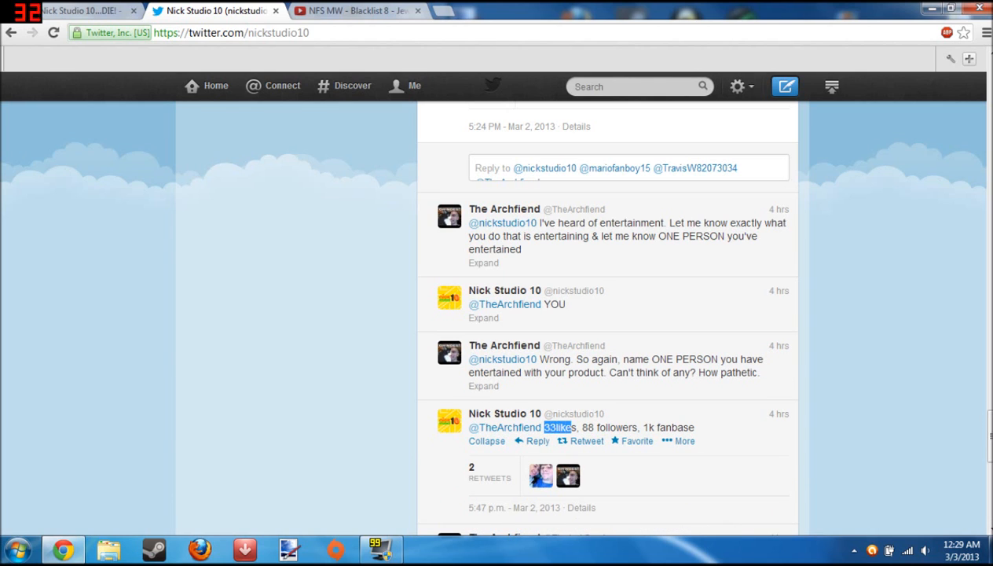
drag(545, 427, 672, 427)
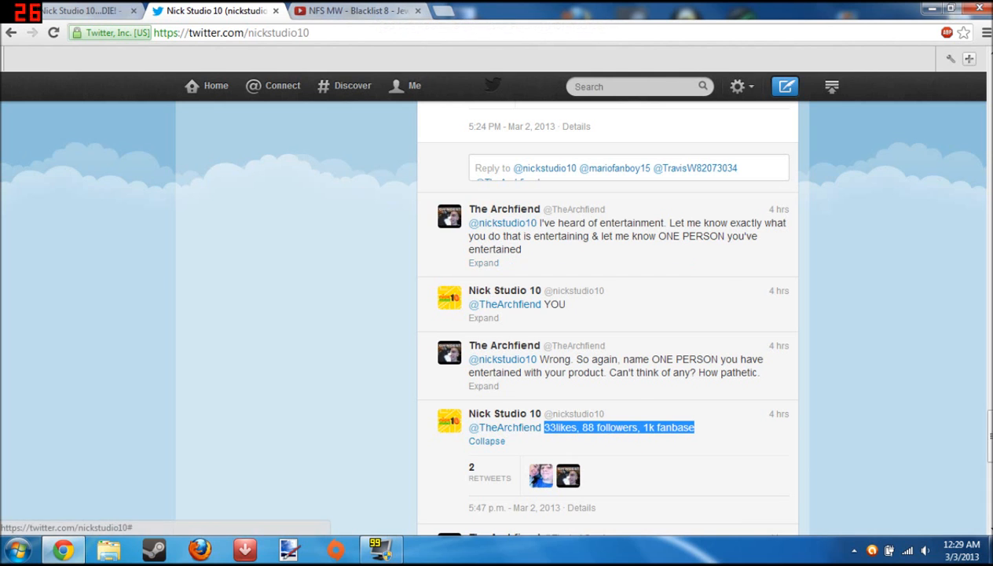
click(354, 10)
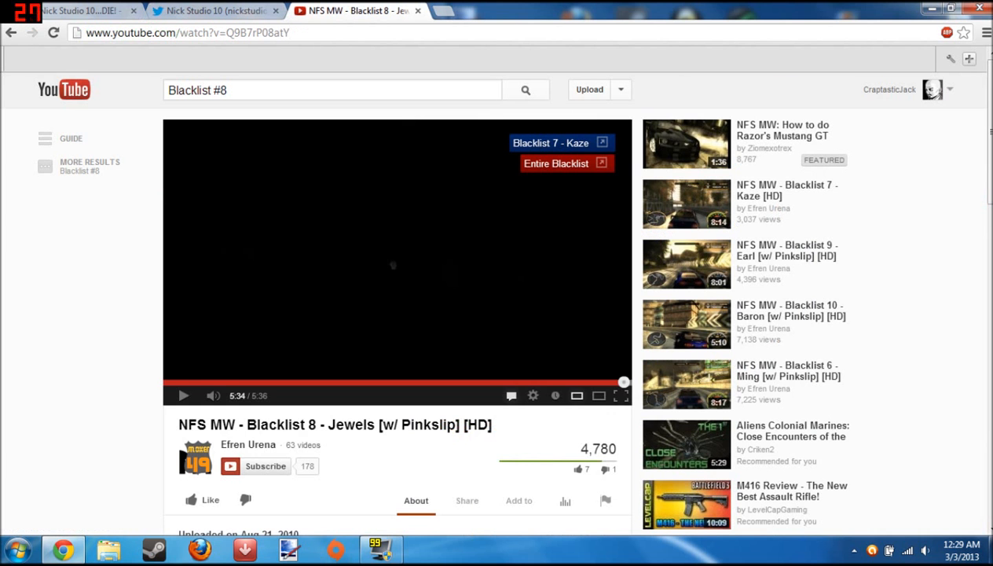
Compare the Craptasticjack YouTube channel (79 subscribers) with Nick Studio 10's Twitter page
click(949, 89)
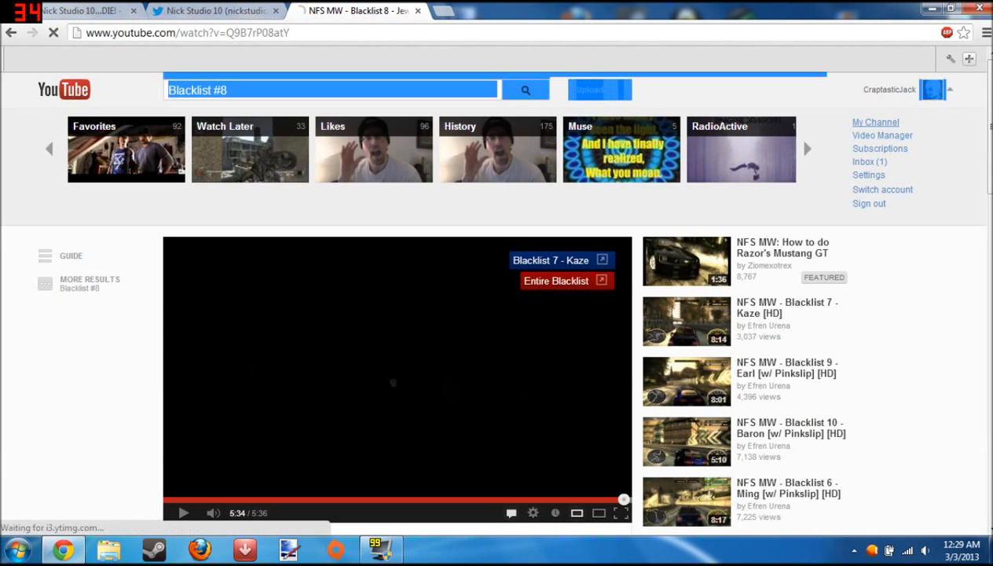
click(875, 122)
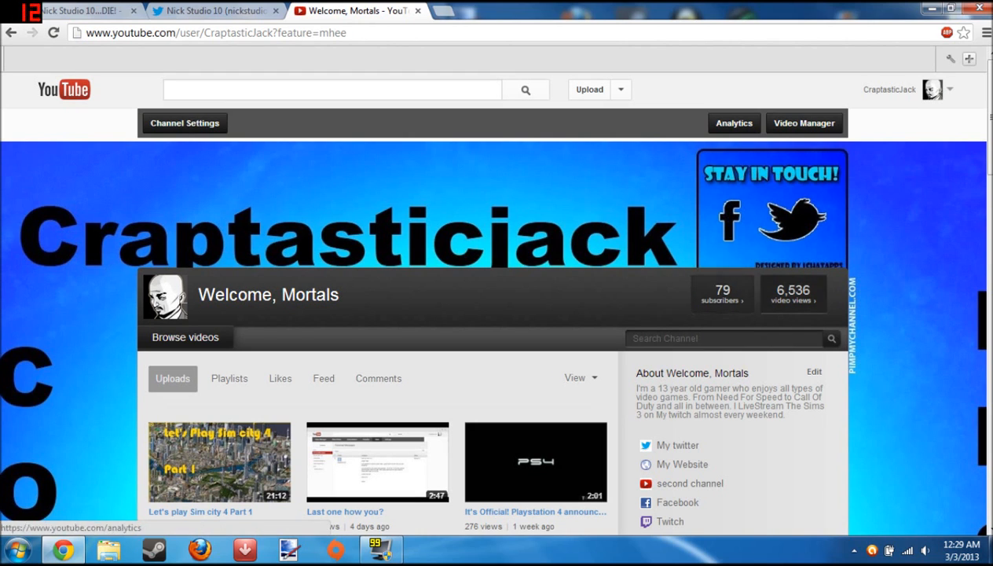
click(212, 10)
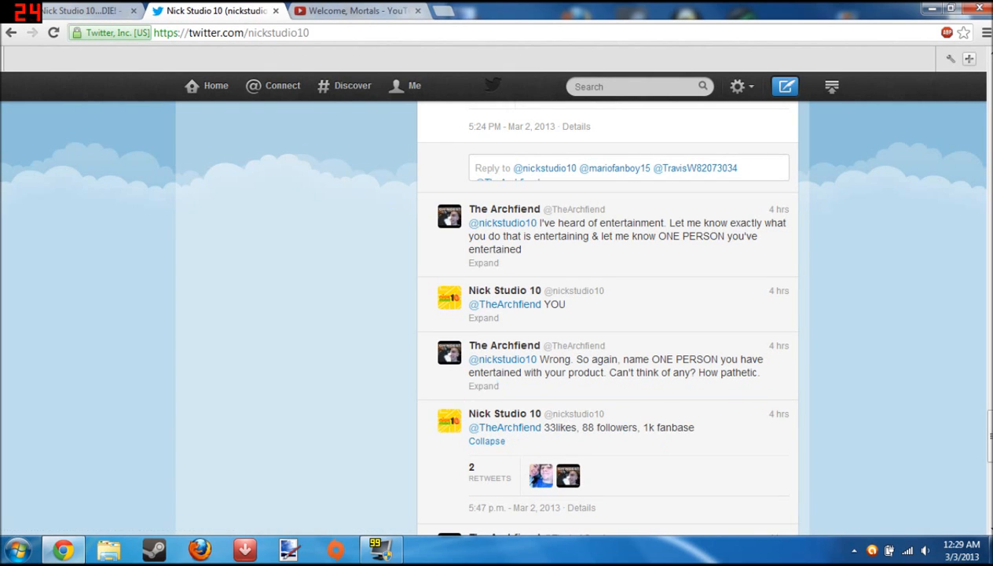
click(356, 11)
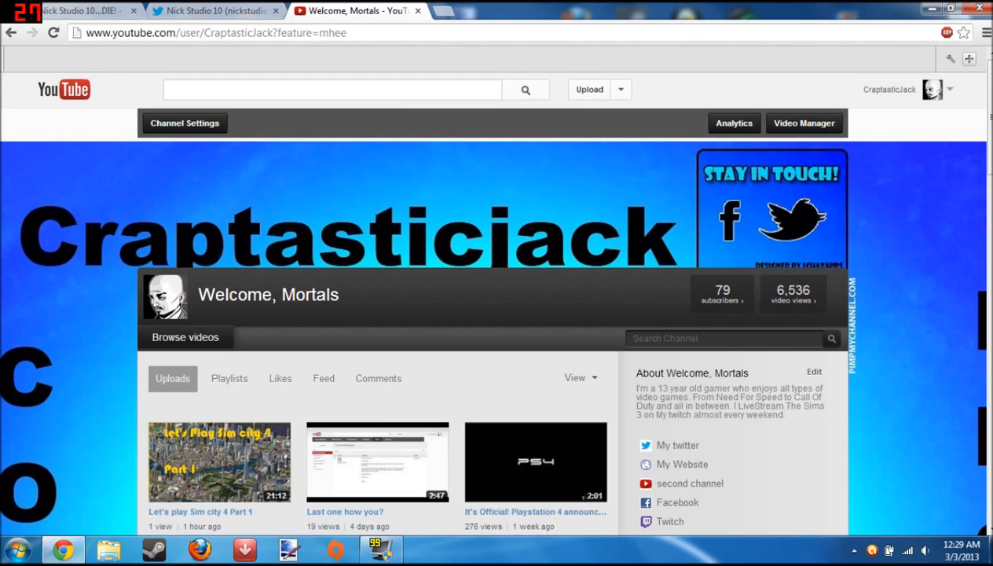
click(212, 10)
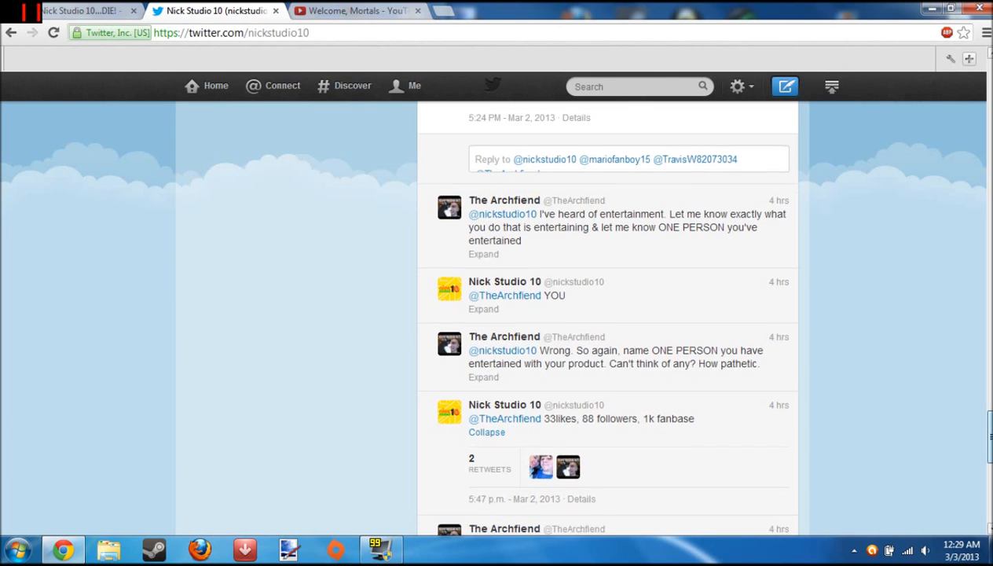
Scroll the timeline and expand the 'yes there are! Awesome right bro?!' conversation
scroll(down, 3)
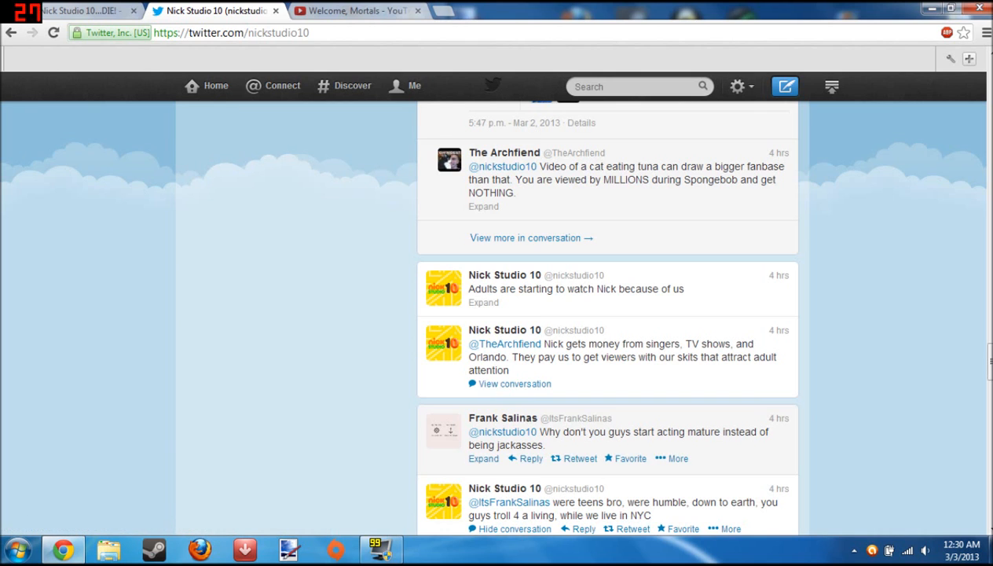
scroll(down, 3)
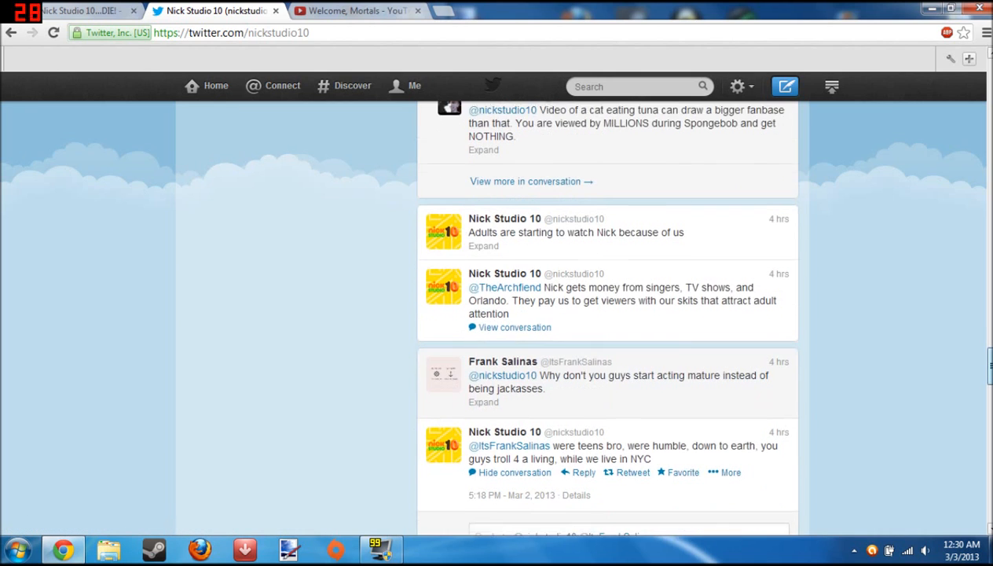
scroll(down, 3)
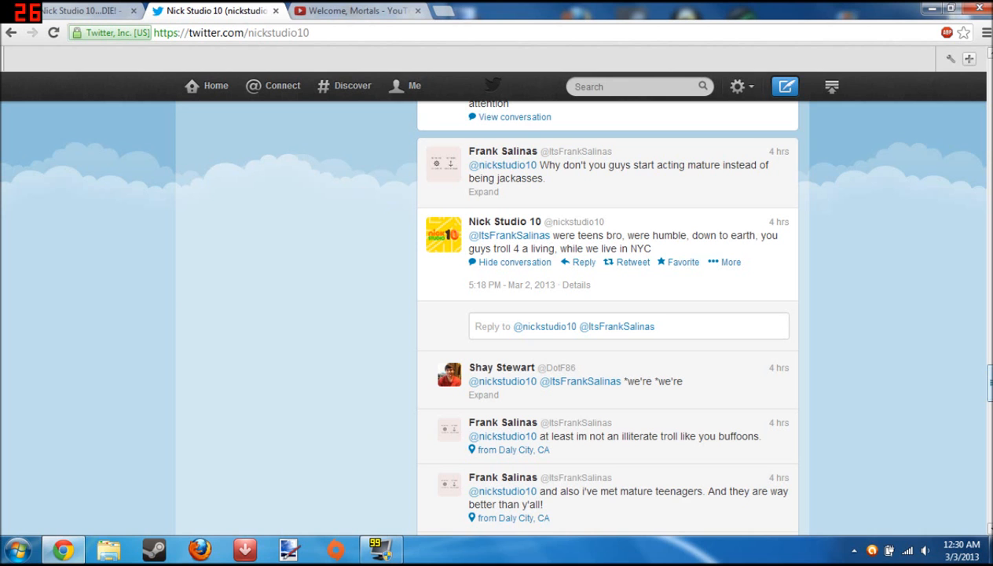
scroll(down, 3)
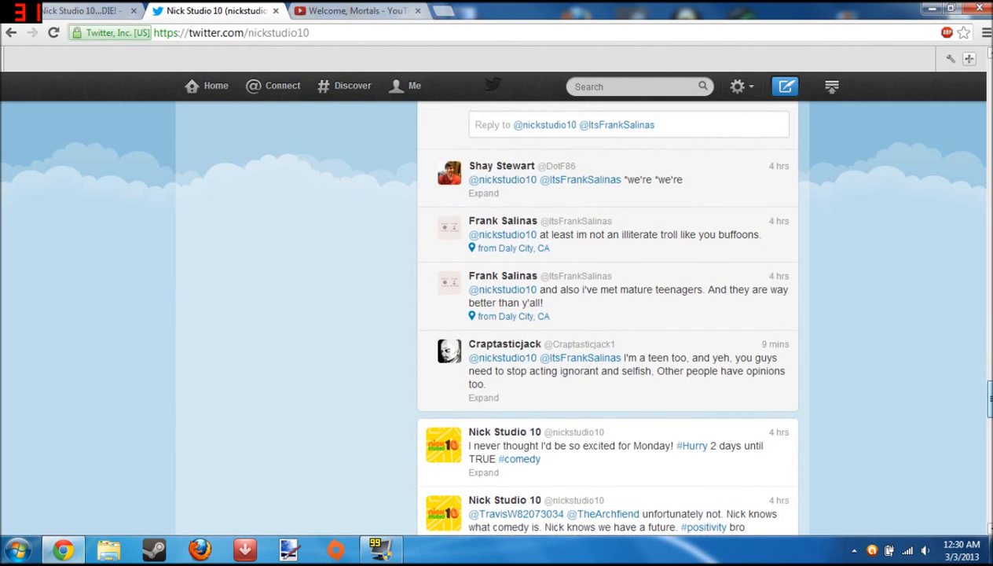
scroll(down, 3)
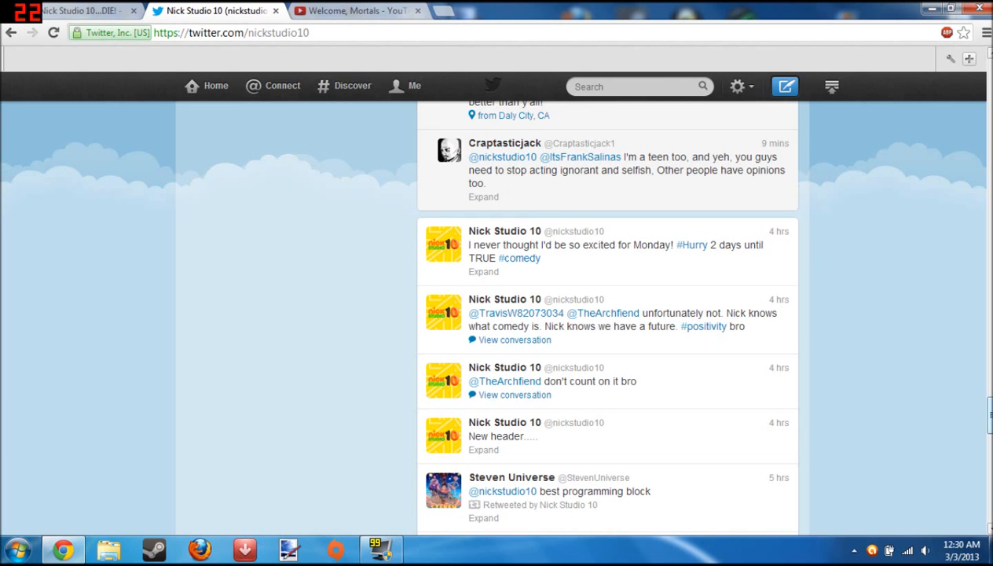
scroll(down, 3)
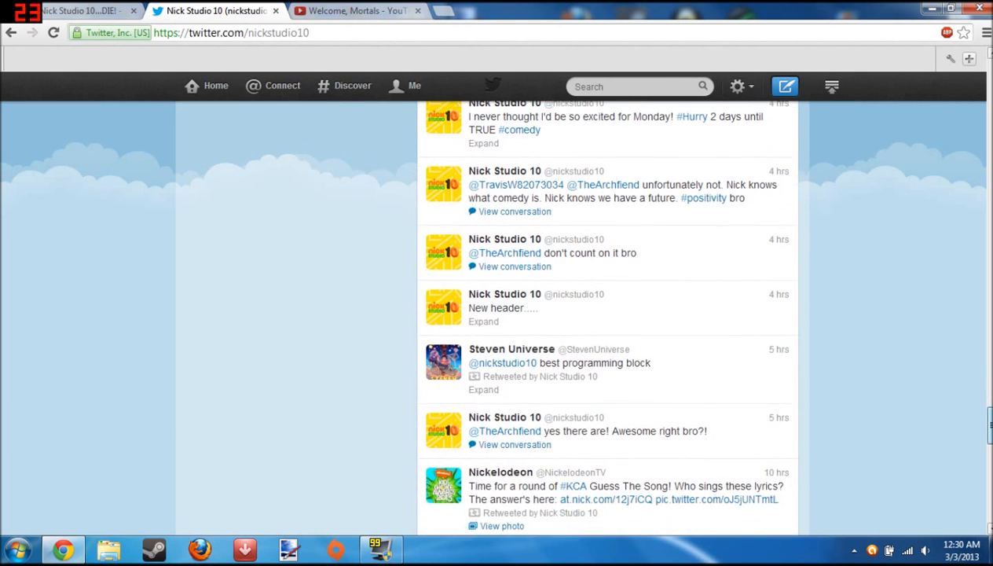
scroll(down, 3)
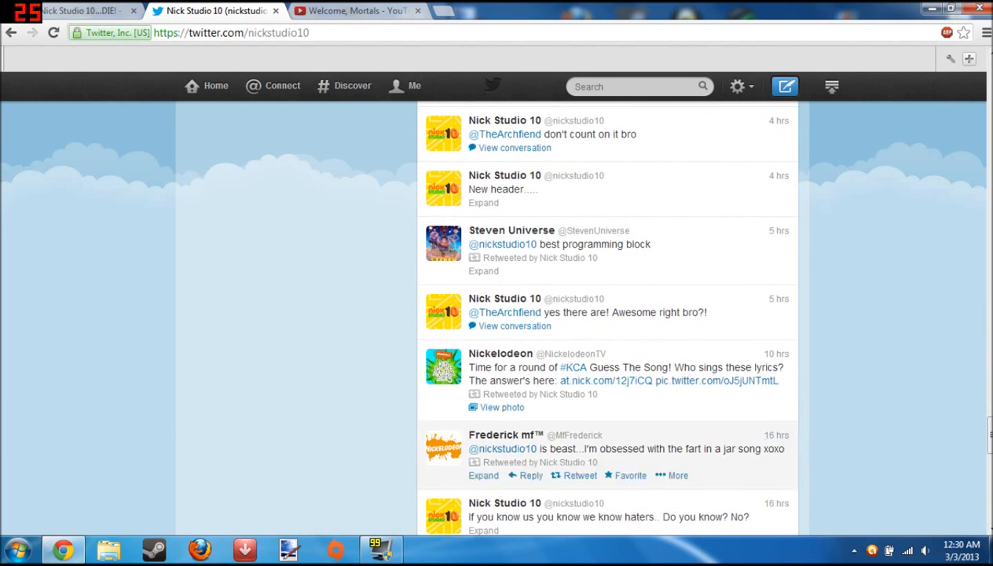
click(514, 325)
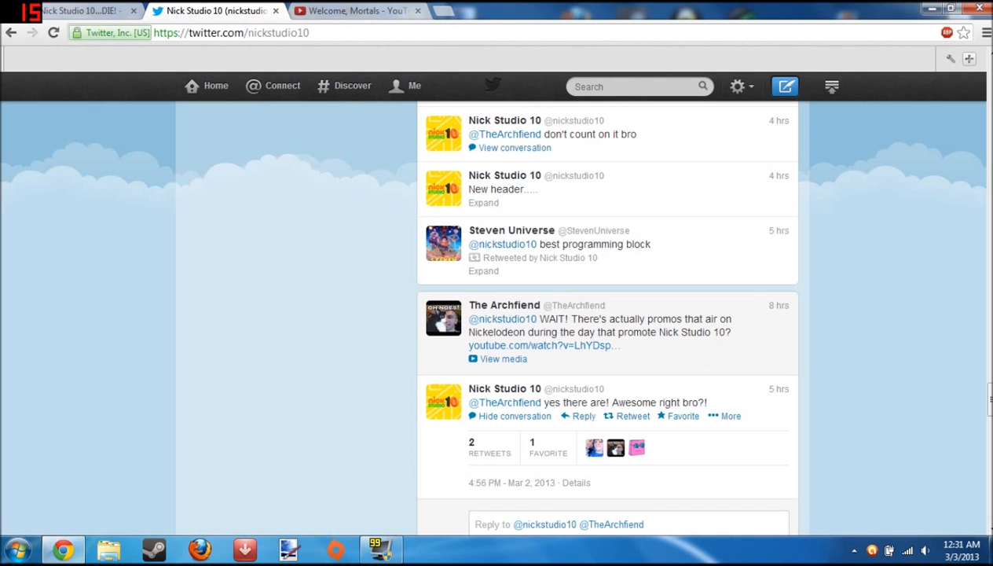
Reply 'Sign Me up' to The Archfiend's tweet celebrating the cancellation
scroll(down, 3)
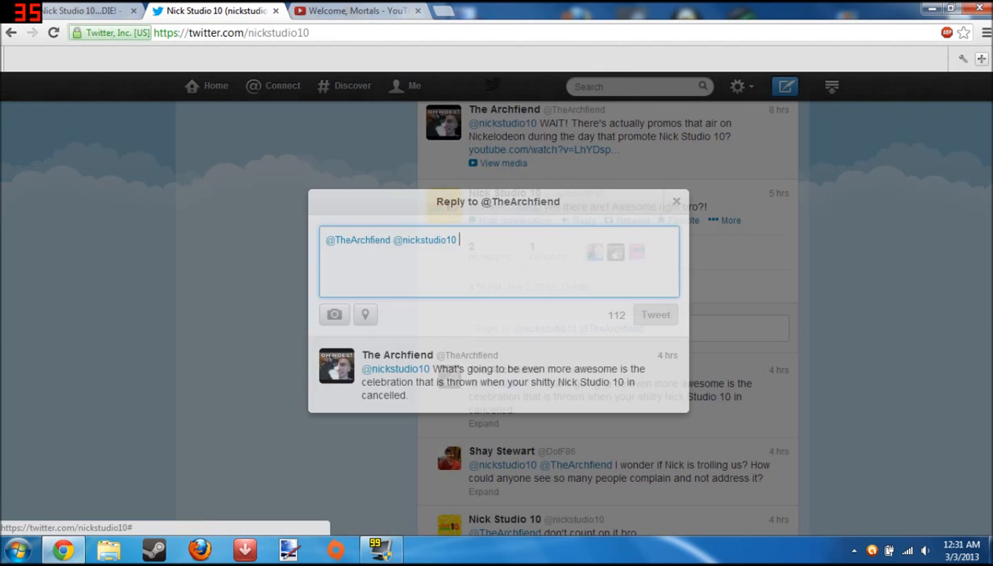
text(Sign)
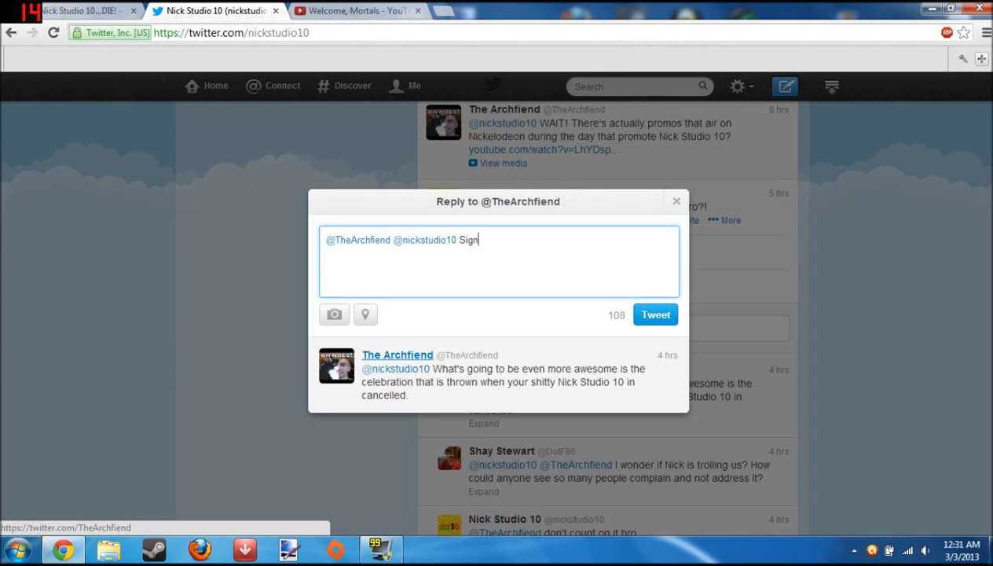
text(Me up)
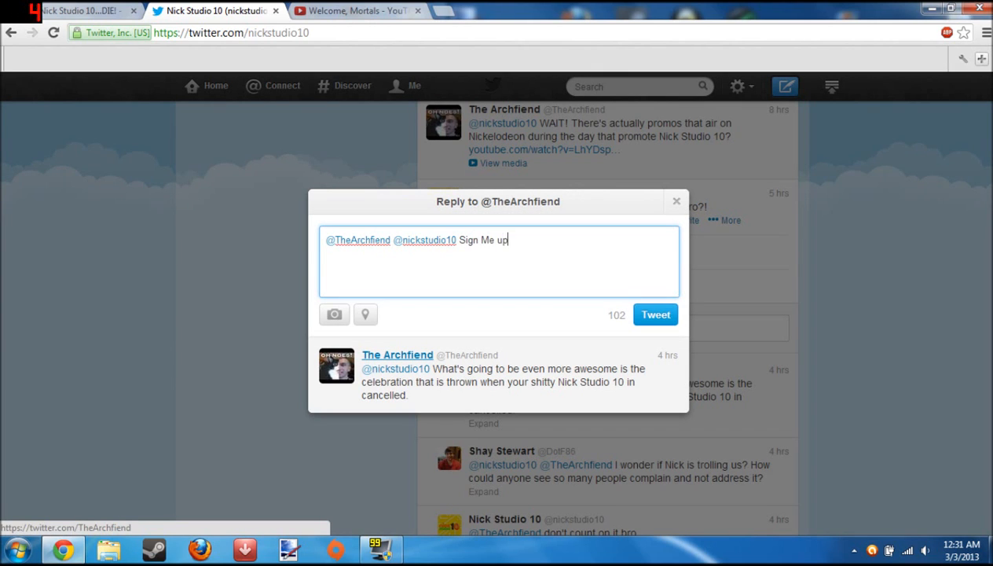
click(656, 314)
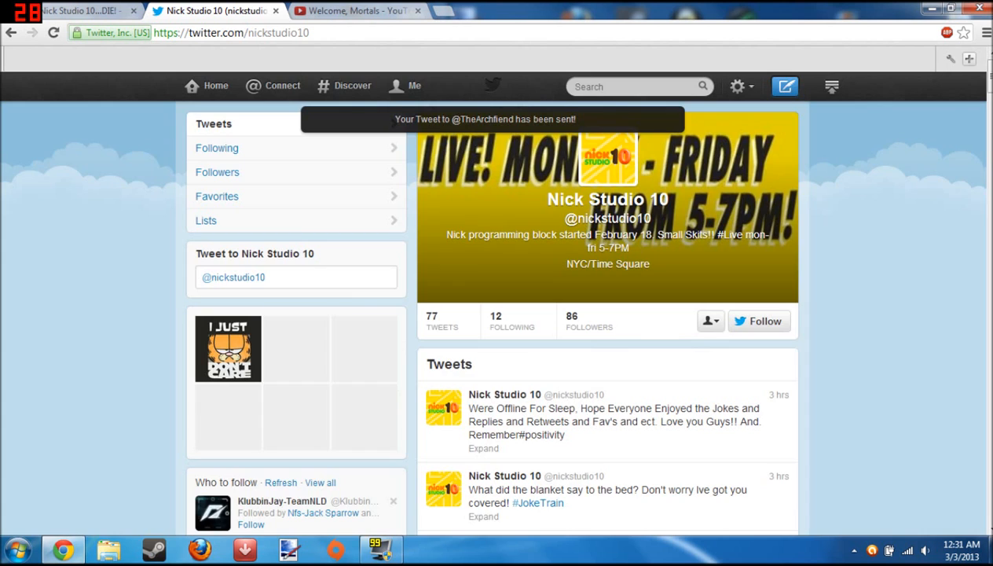
scroll(down, 3)
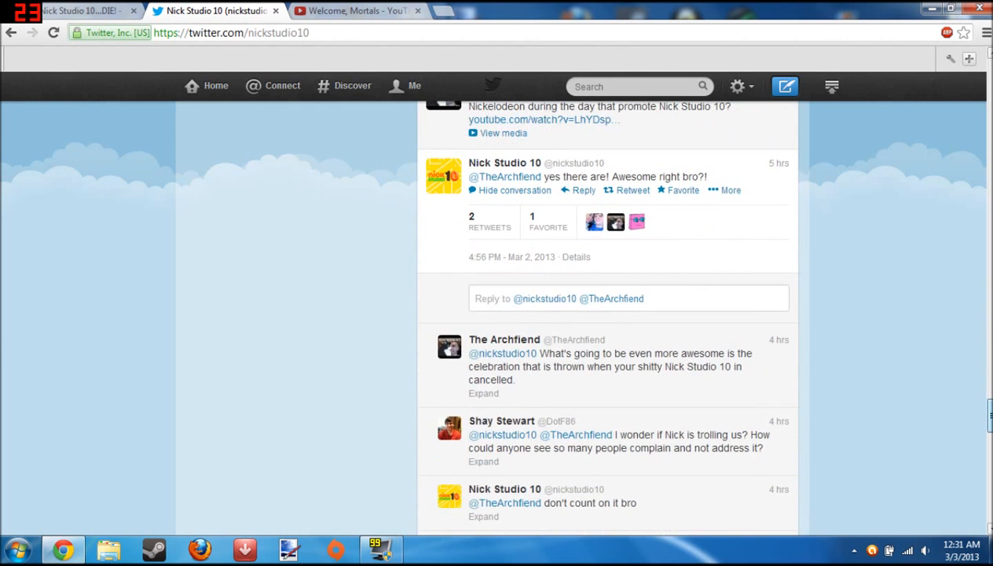
scroll(down, 3)
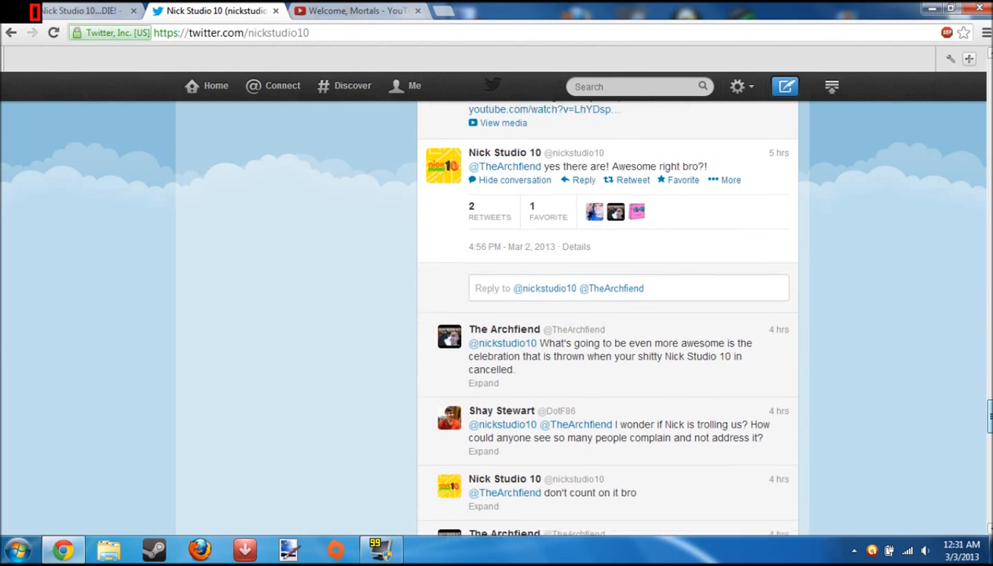
scroll(down, 3)
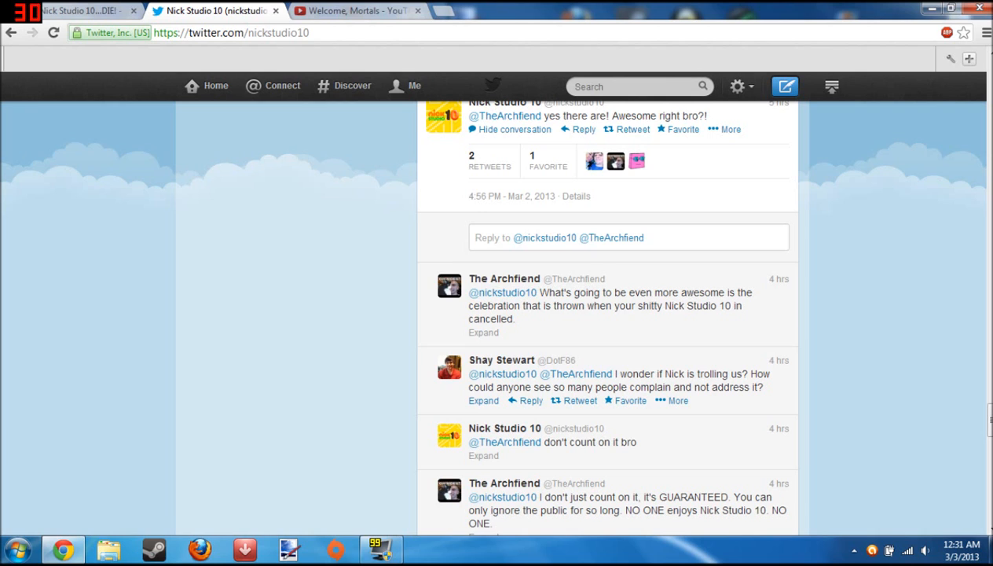
scroll(down, 3)
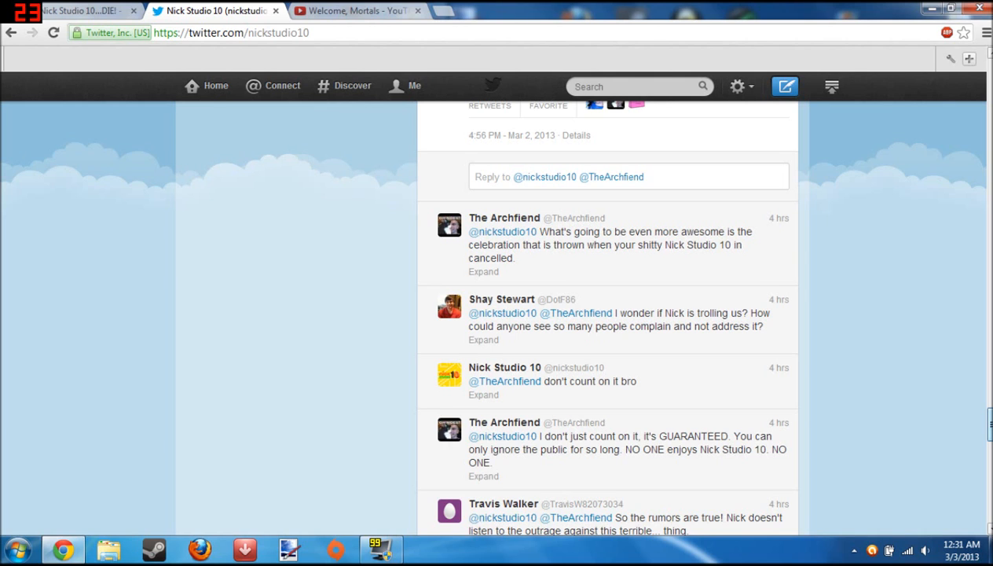
scroll(down, 3)
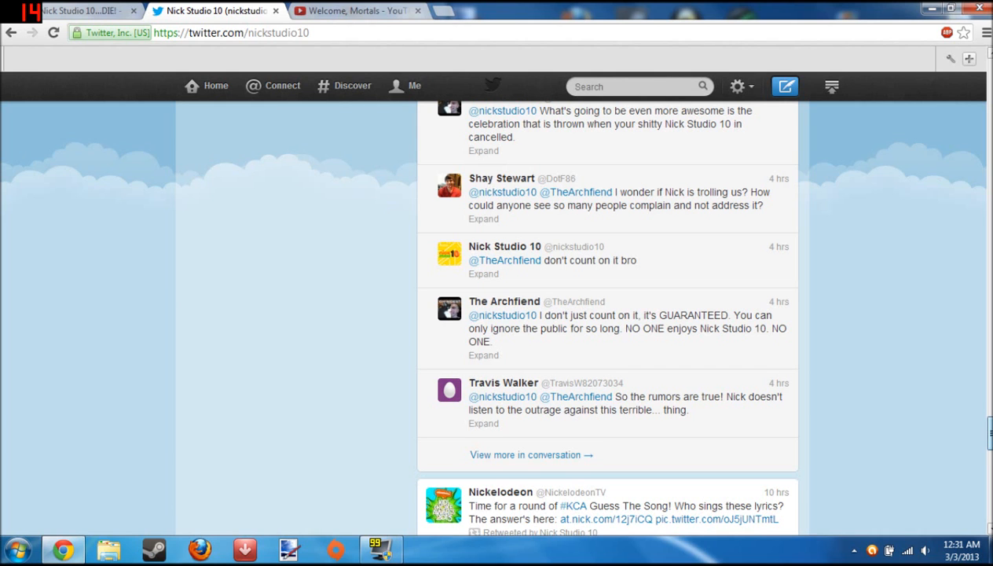
scroll(down, 3)
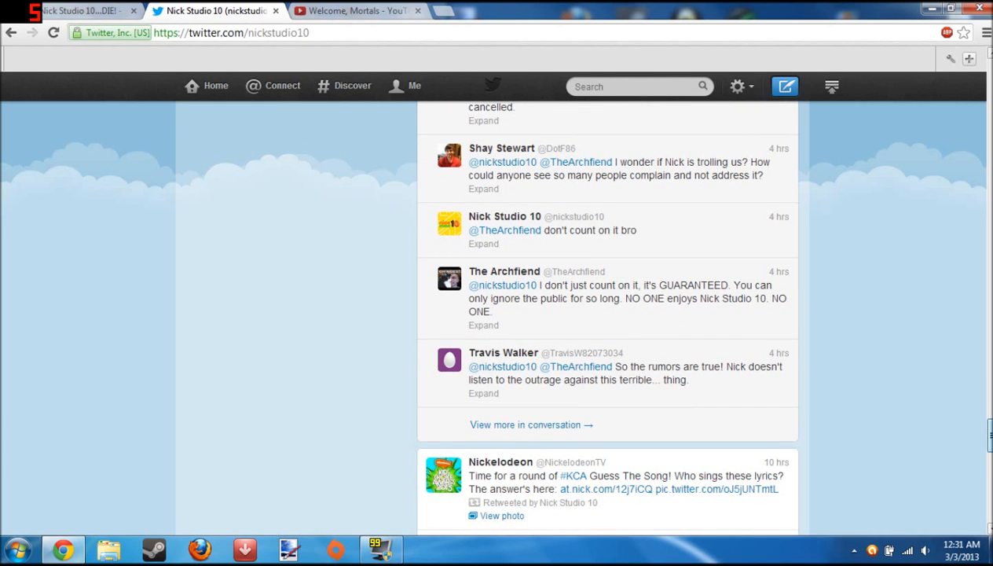
scroll(down, 3)
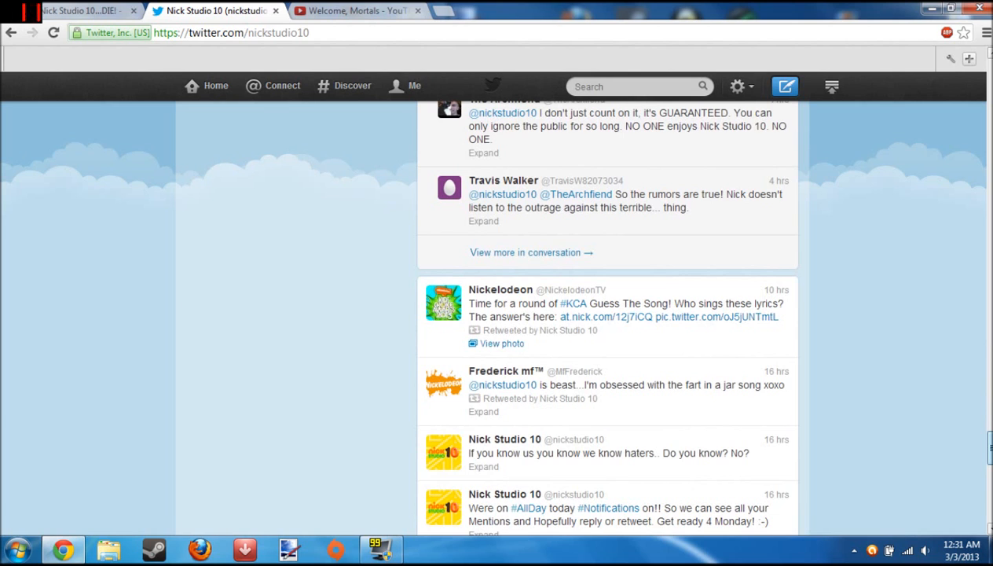